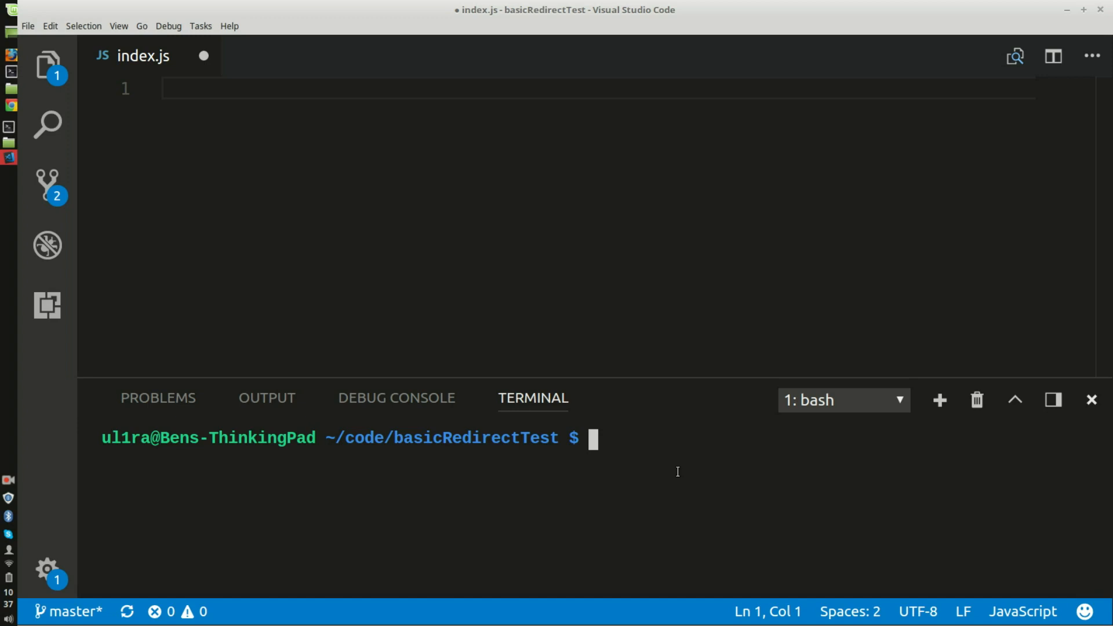
# Step: Run npm init with the default name and version and description 'basic redirect with express'
pyautogui.write('npm')
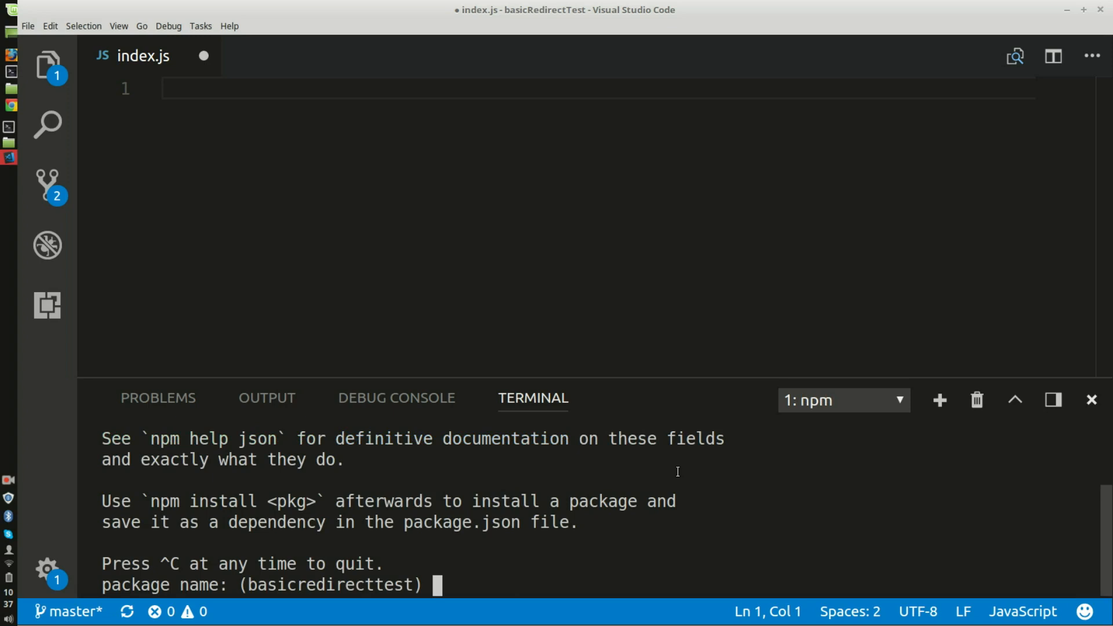
pyautogui.press('Return')
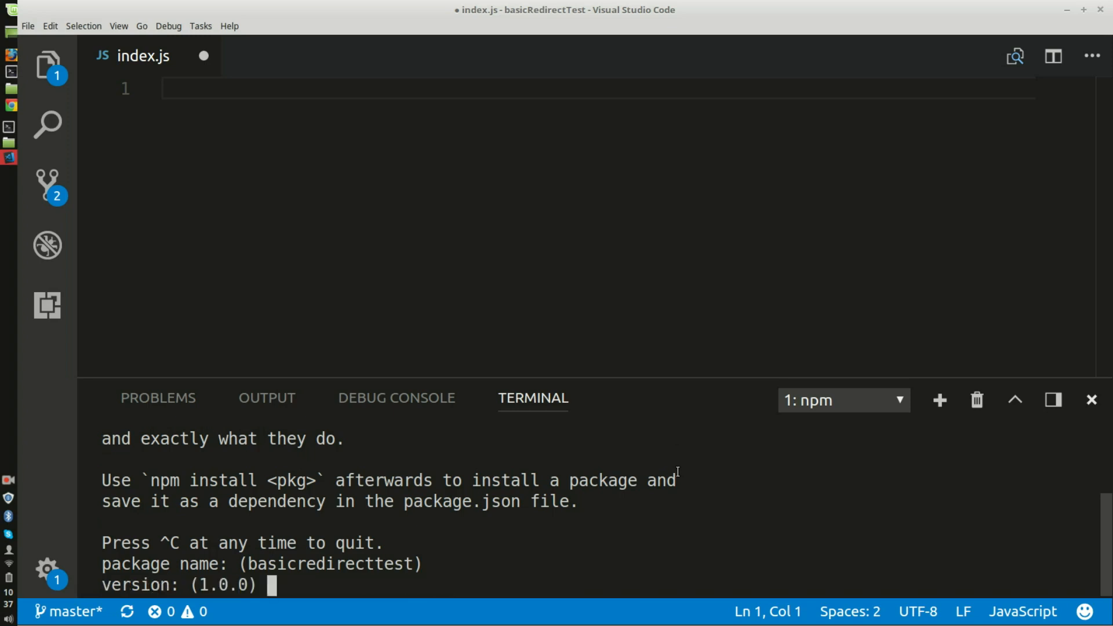
pyautogui.press('Return')
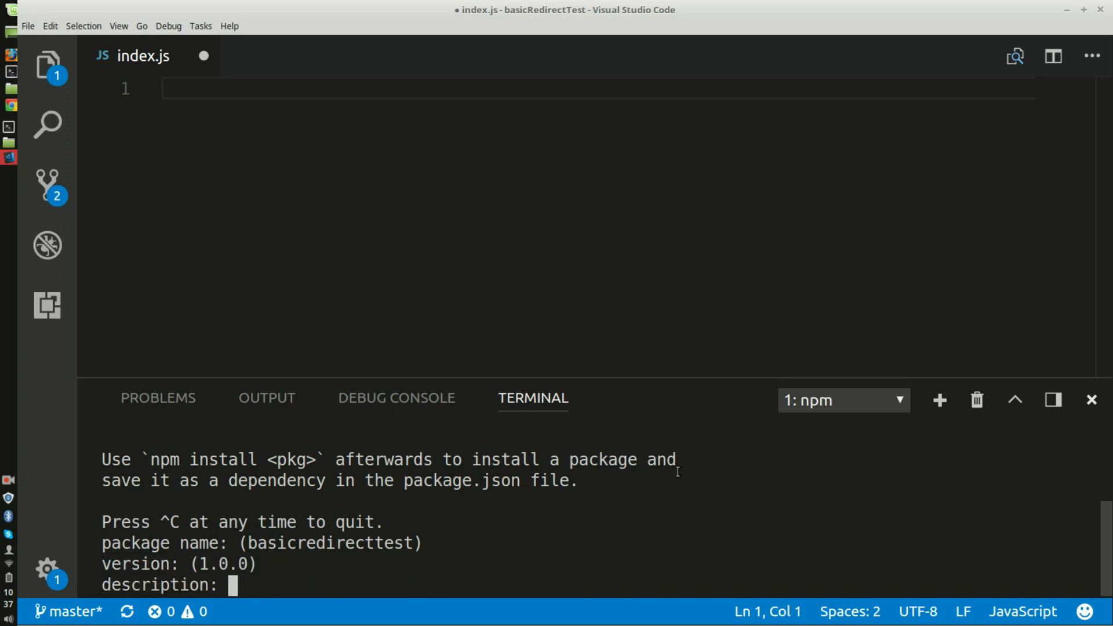
pyautogui.write('b')
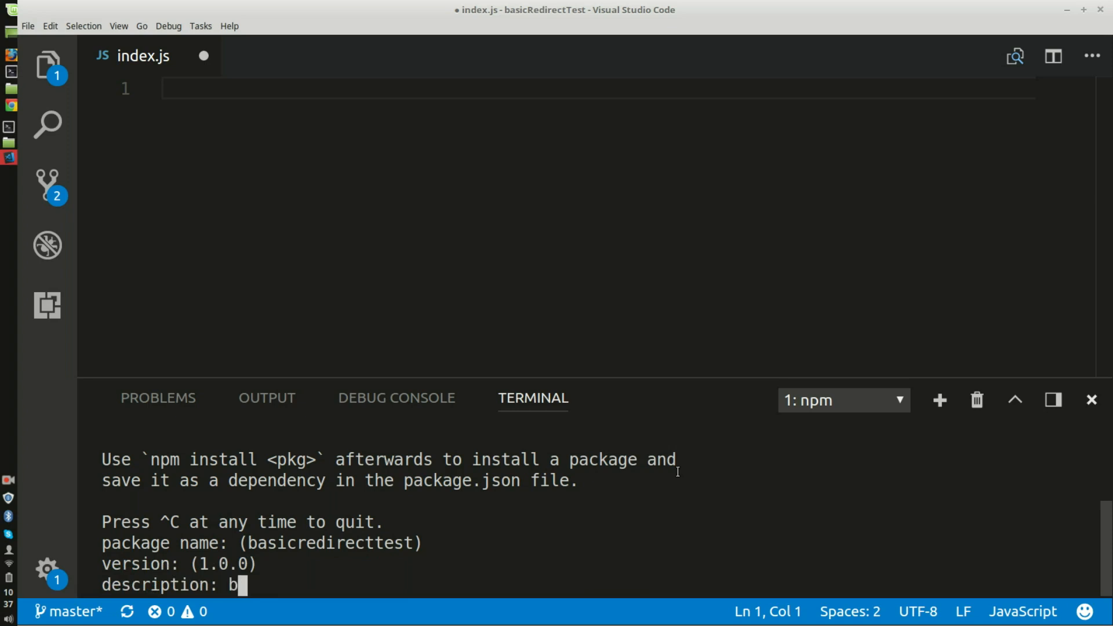
pyautogui.write('asic redire')
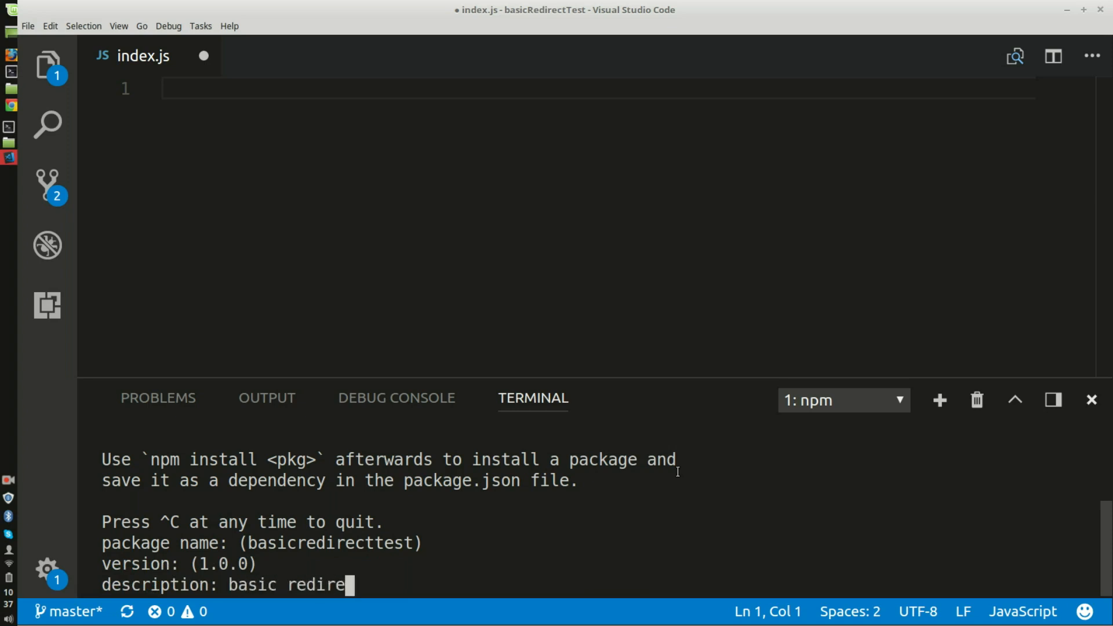
pyautogui.write('with ep')
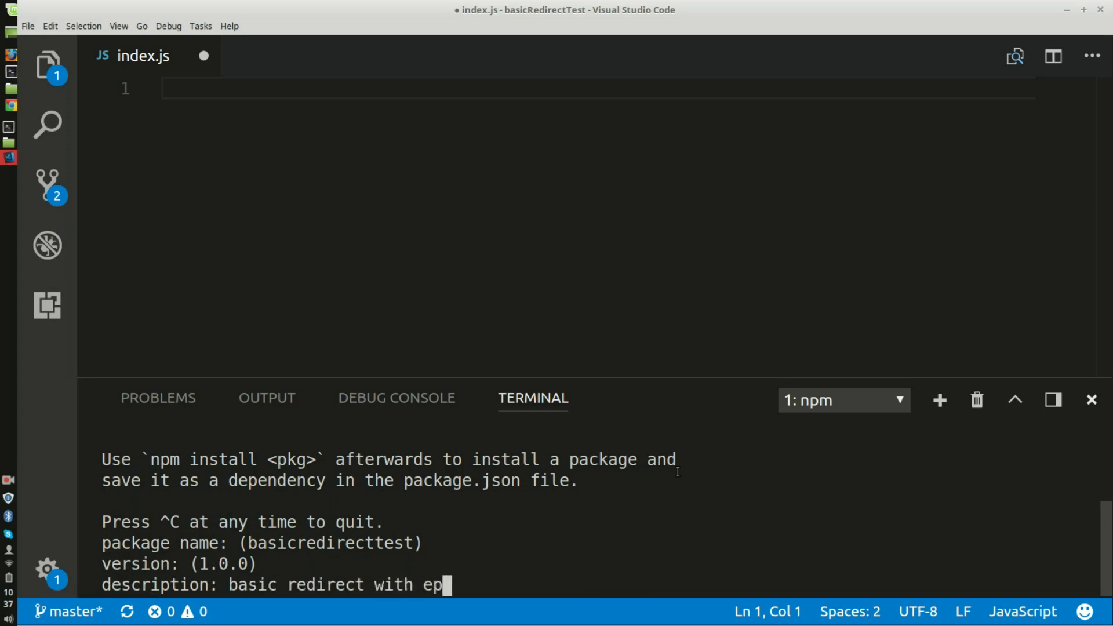
pyautogui.write('xpress')
pyautogui.press('Return')
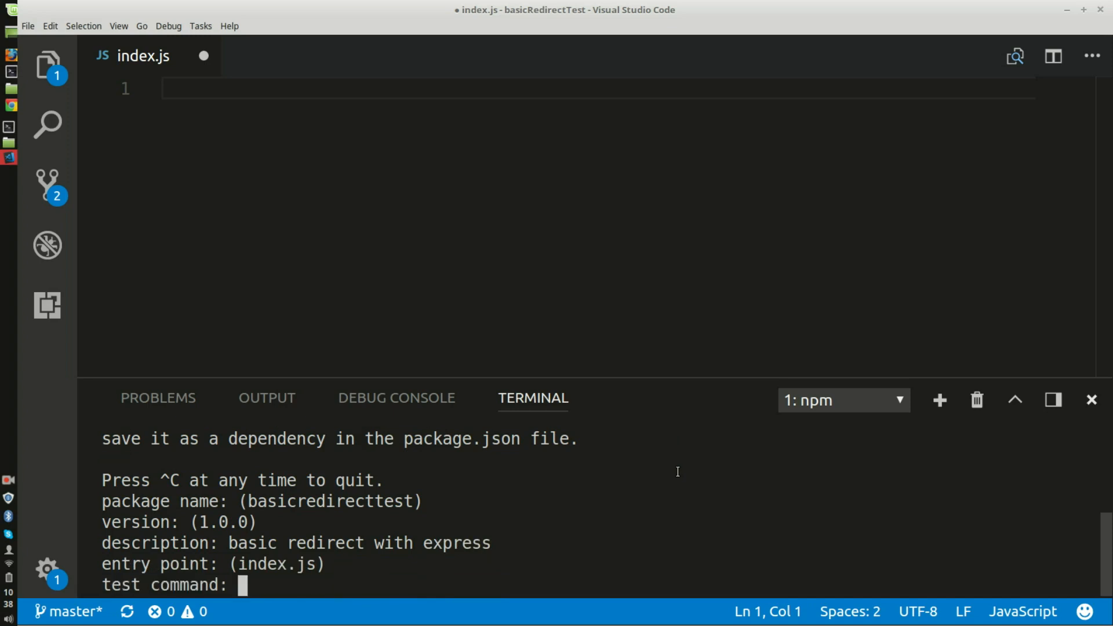
# Step: Keep the default test command and git repository, enter keywords, and approve package.json
pyautogui.press('Return')
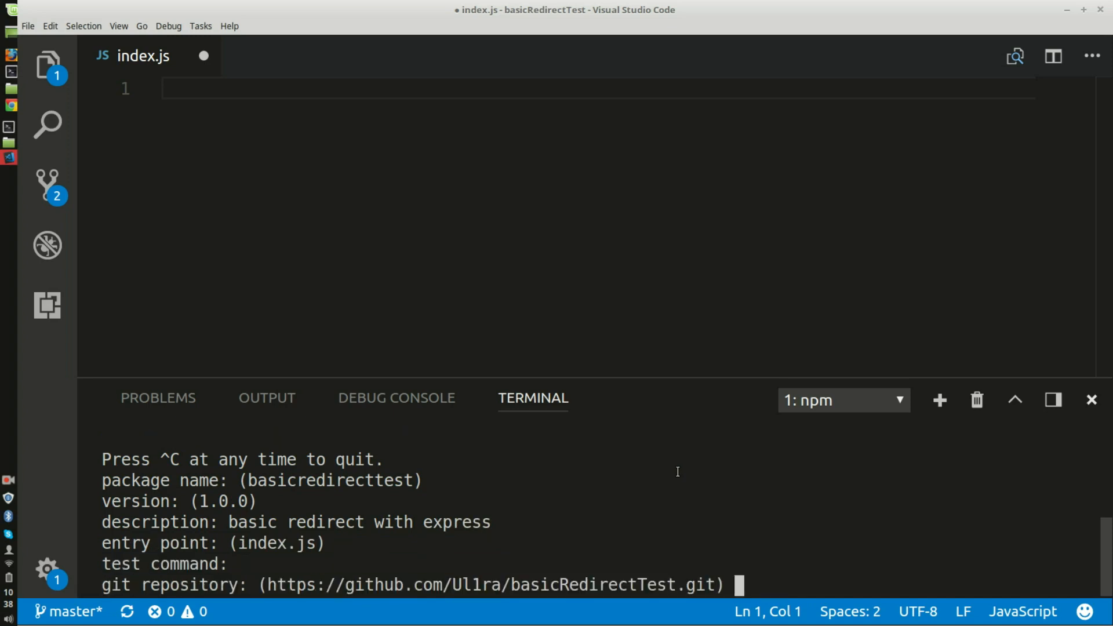
pyautogui.press('Return')
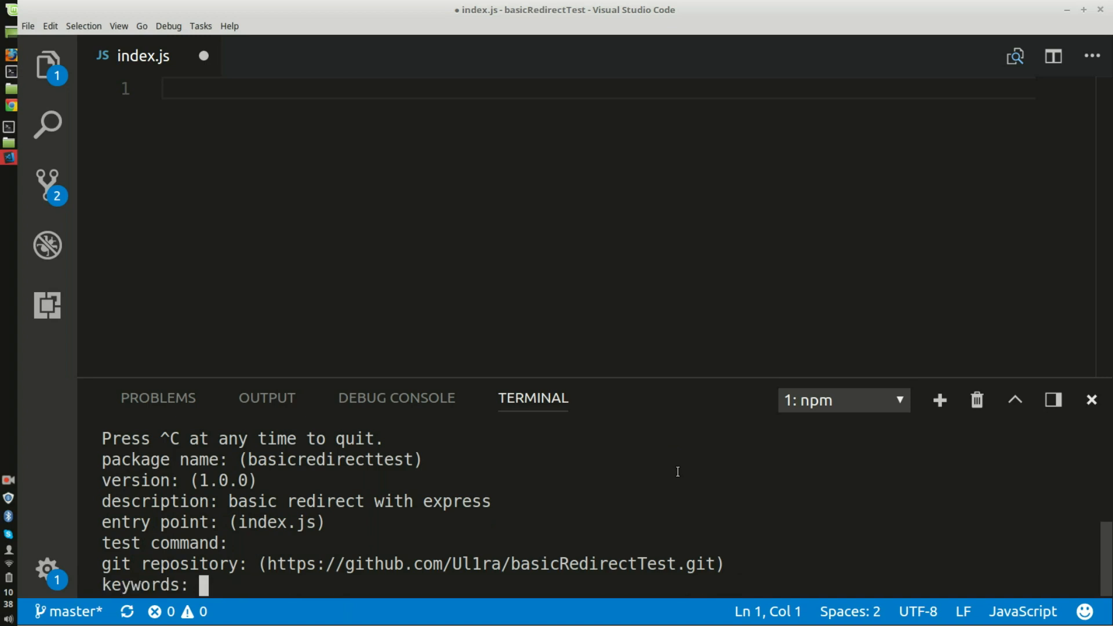
pyautogui.write('ba')
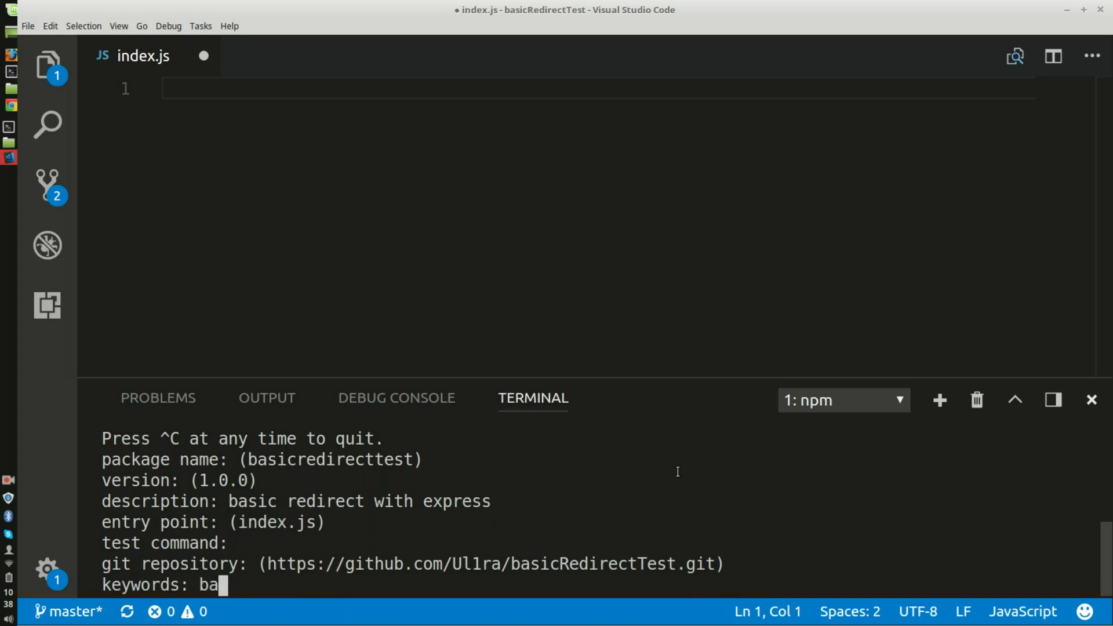
pyautogui.write('sic redirecct')
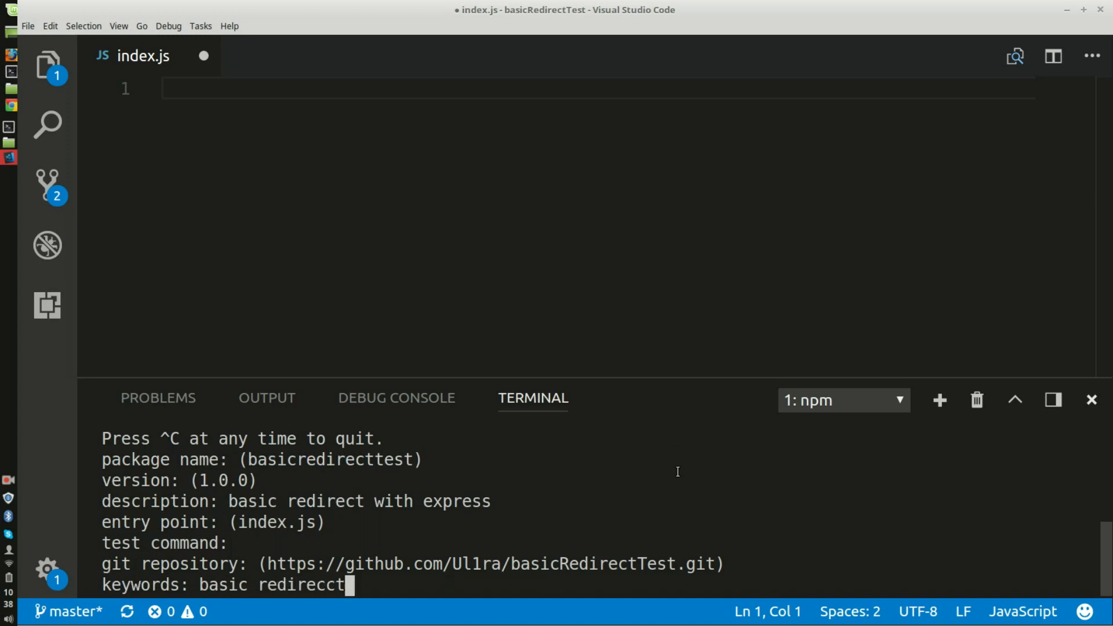
pyautogui.press('Return')
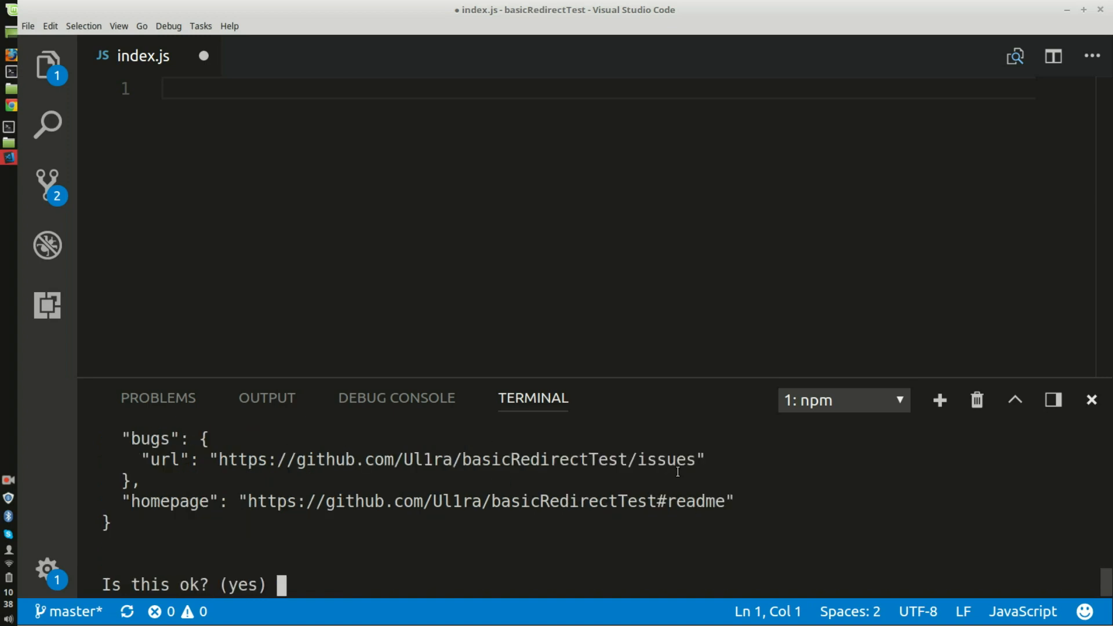
pyautogui.press('Return')
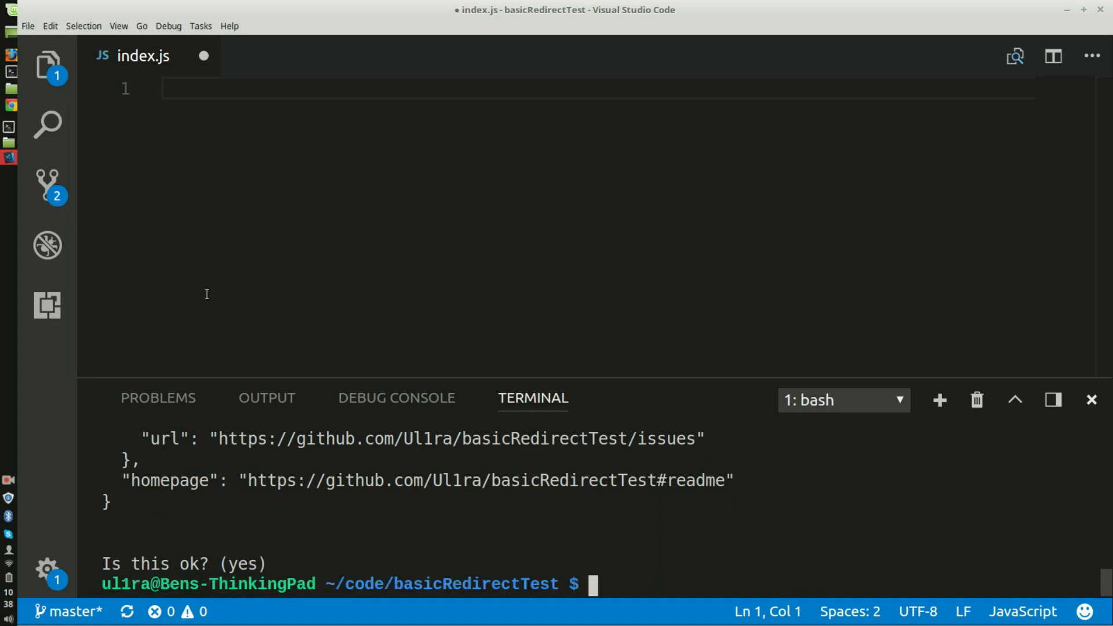
# Step: Review package.json, then install Express as a saved dependency with npm install --save express
pyautogui.click(47, 65)
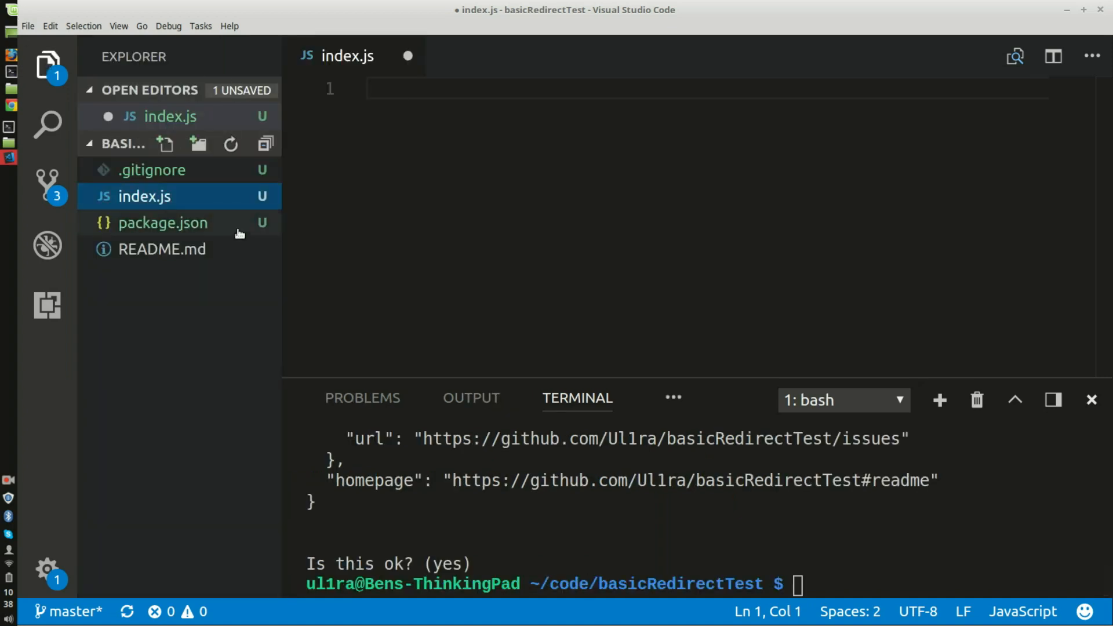
pyautogui.click(162, 222)
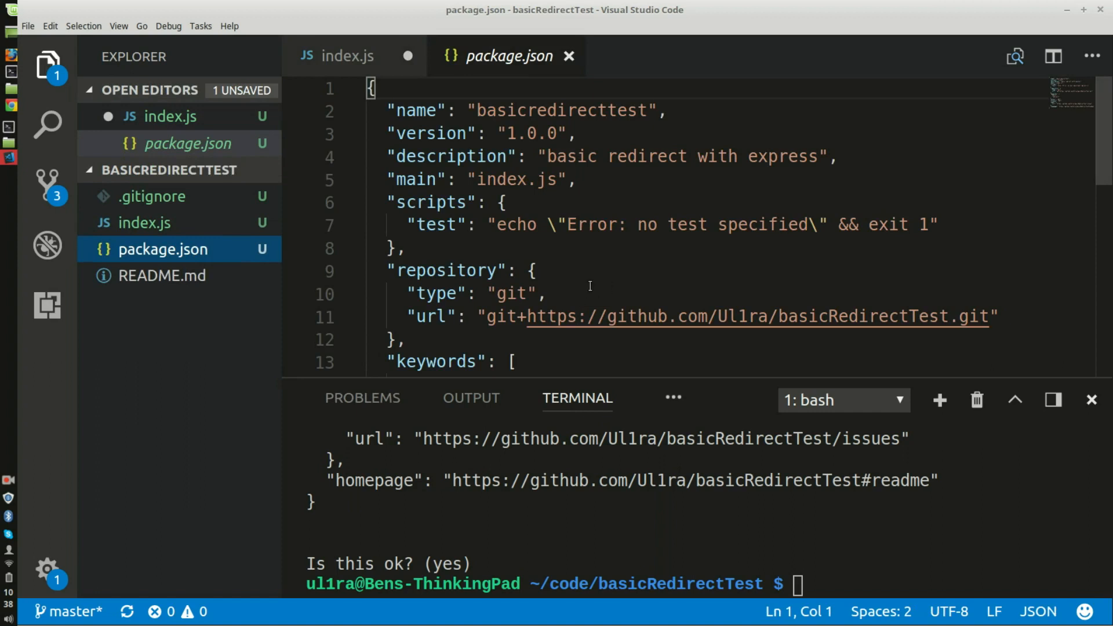
pyautogui.click(568, 56)
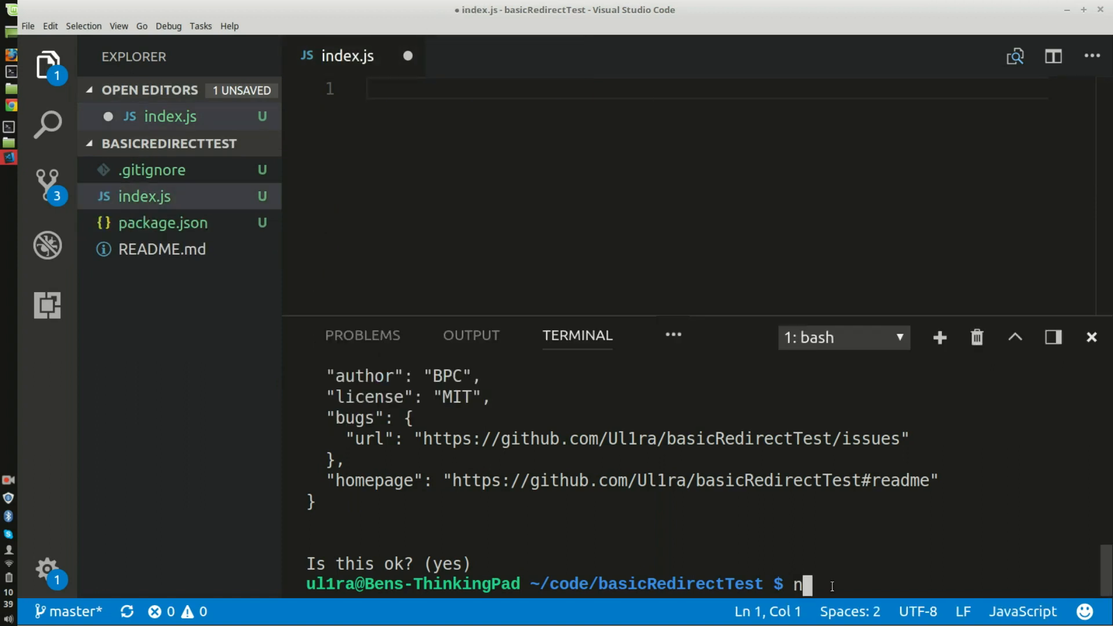
pyautogui.write('pm install')
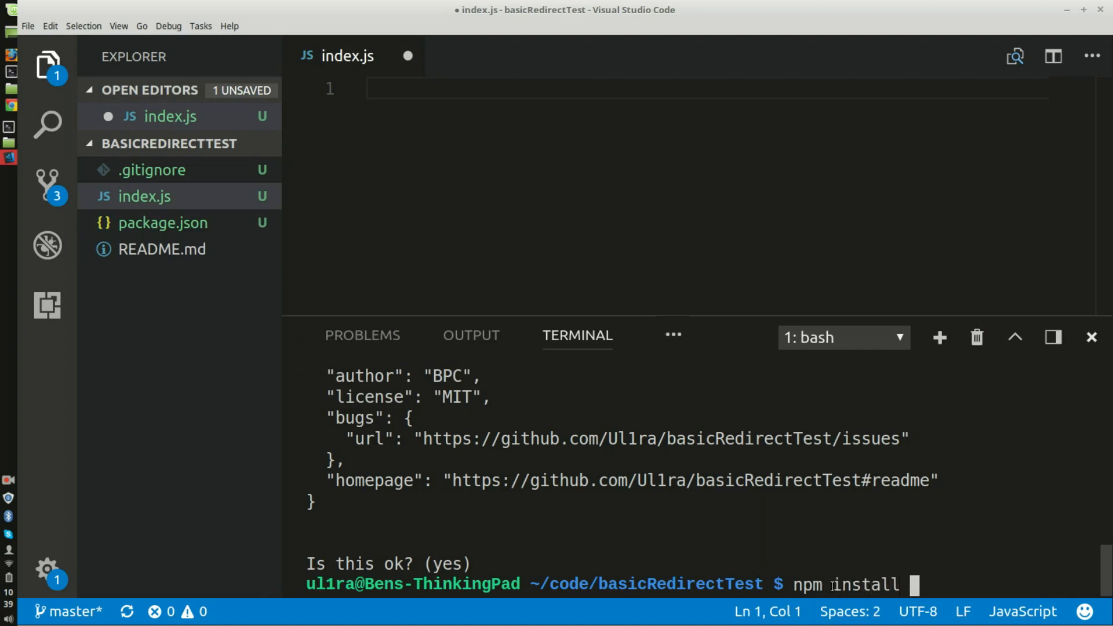
pyautogui.write('-')
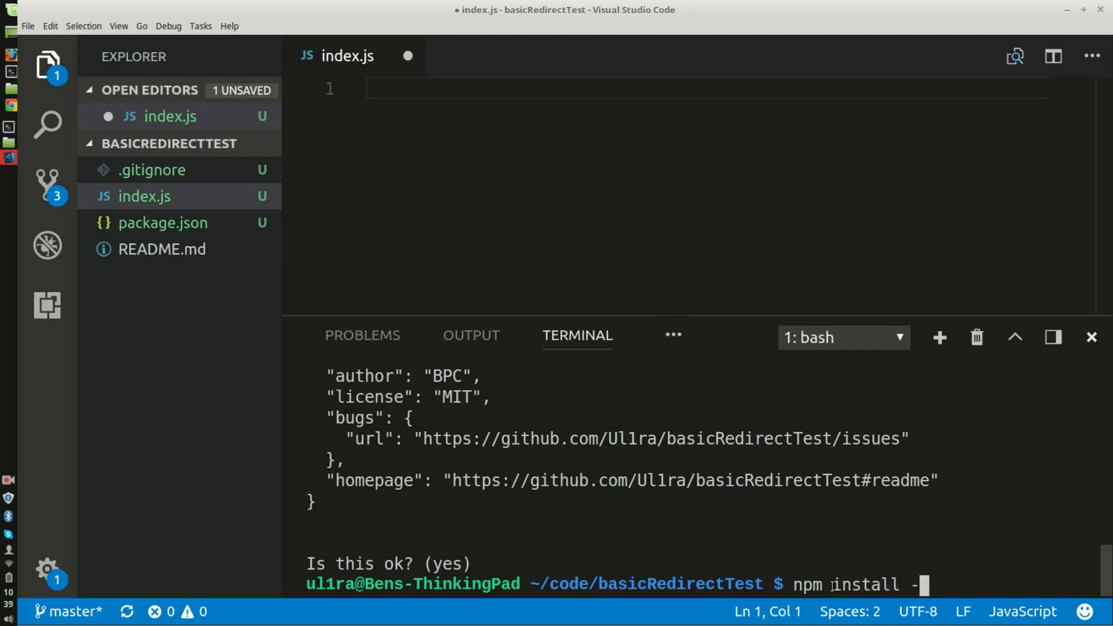
pyautogui.write('-save')
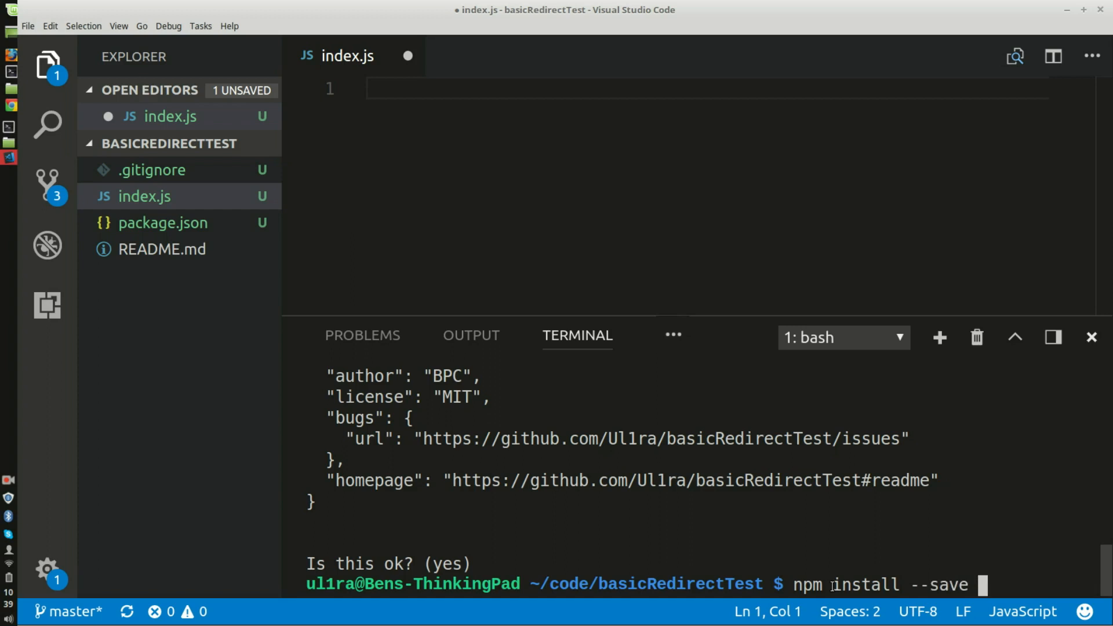
pyautogui.write('expr')
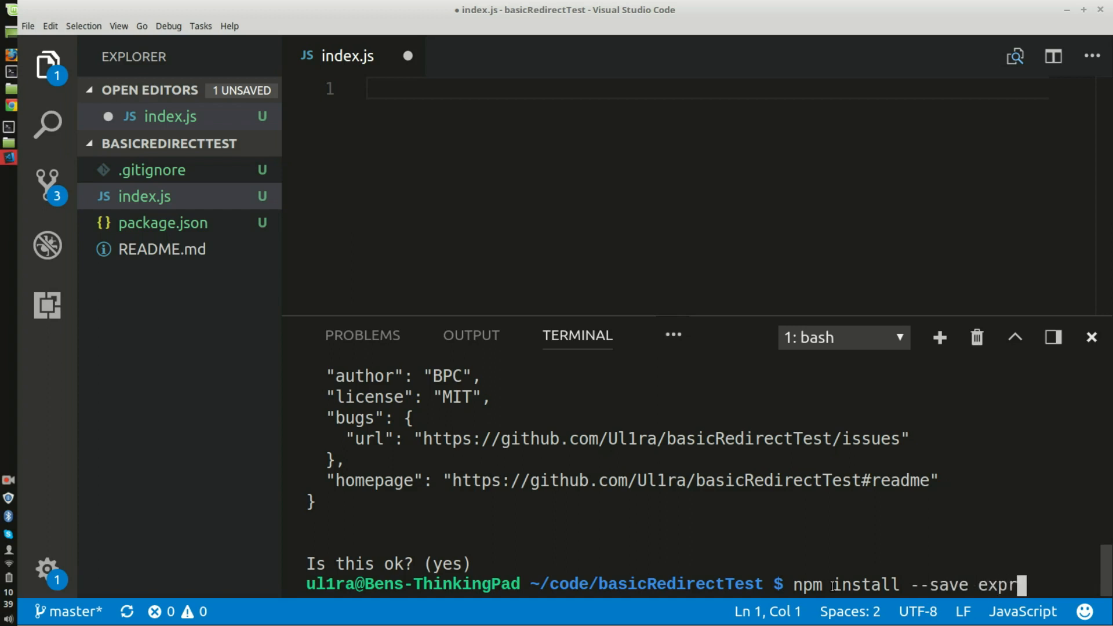
pyautogui.press('Return')
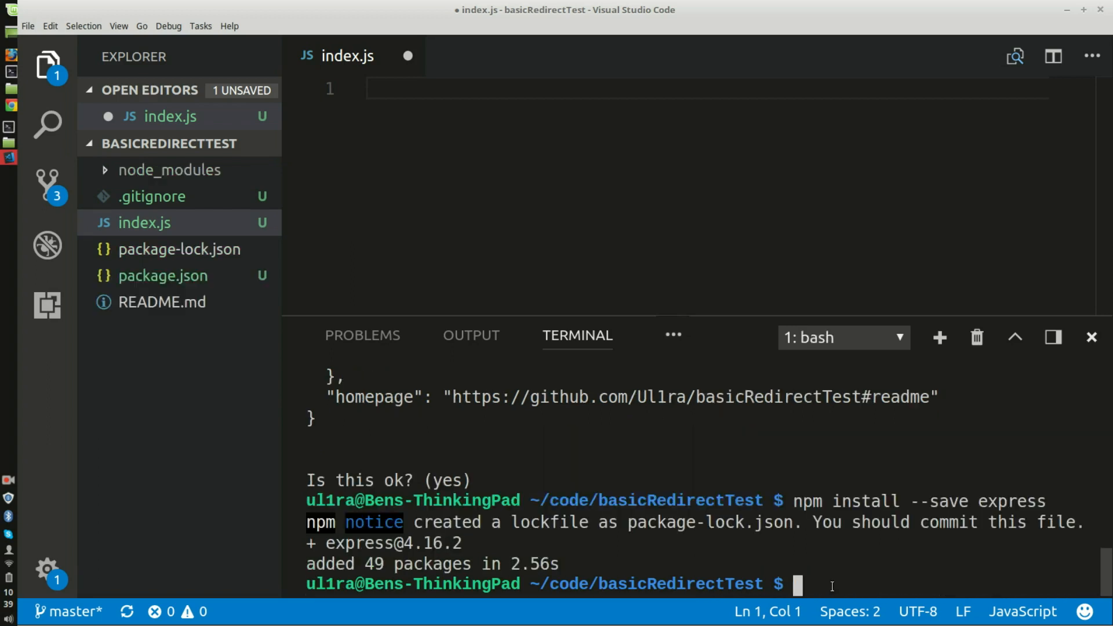
# Step: Start installing nodemon as a saved dependency with npm install --save nodemon
pyautogui.write('npm')
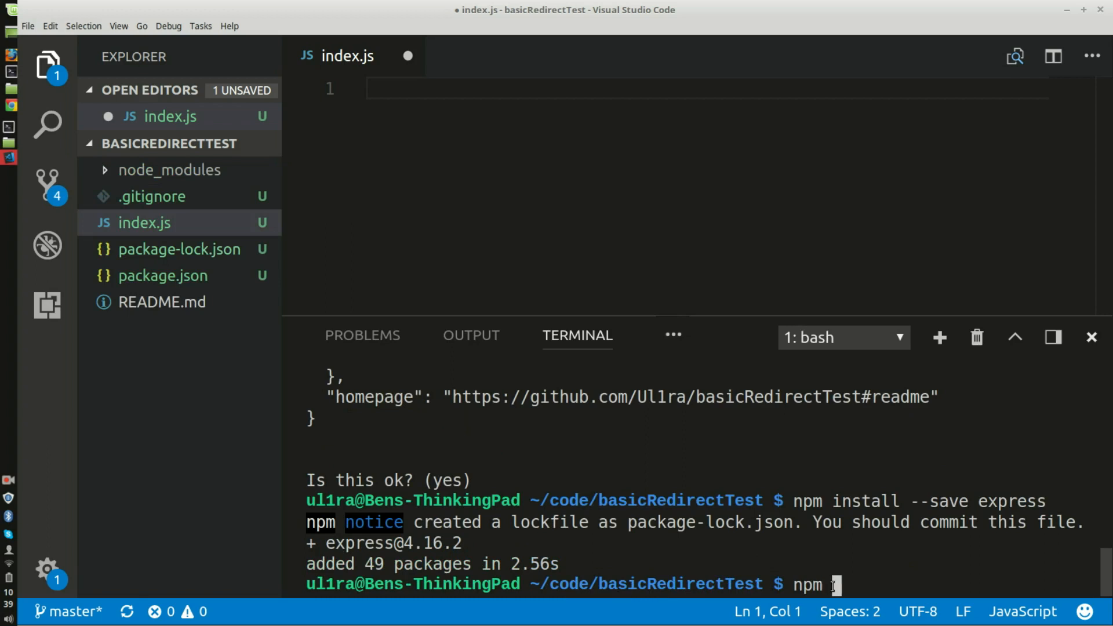
pyautogui.write('install')
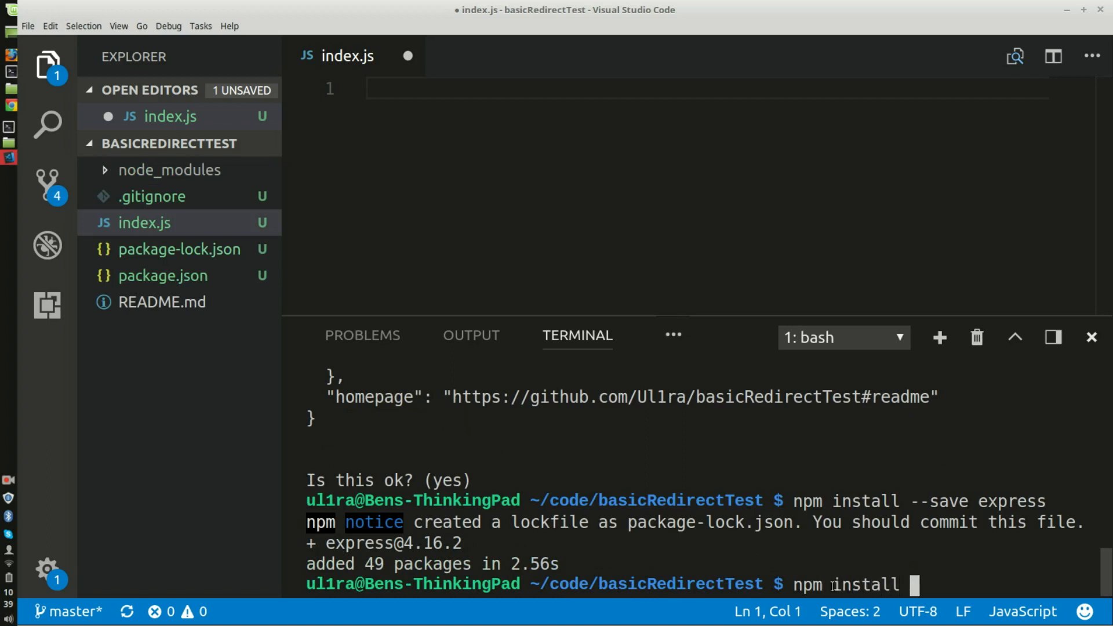
pyautogui.write('--save')
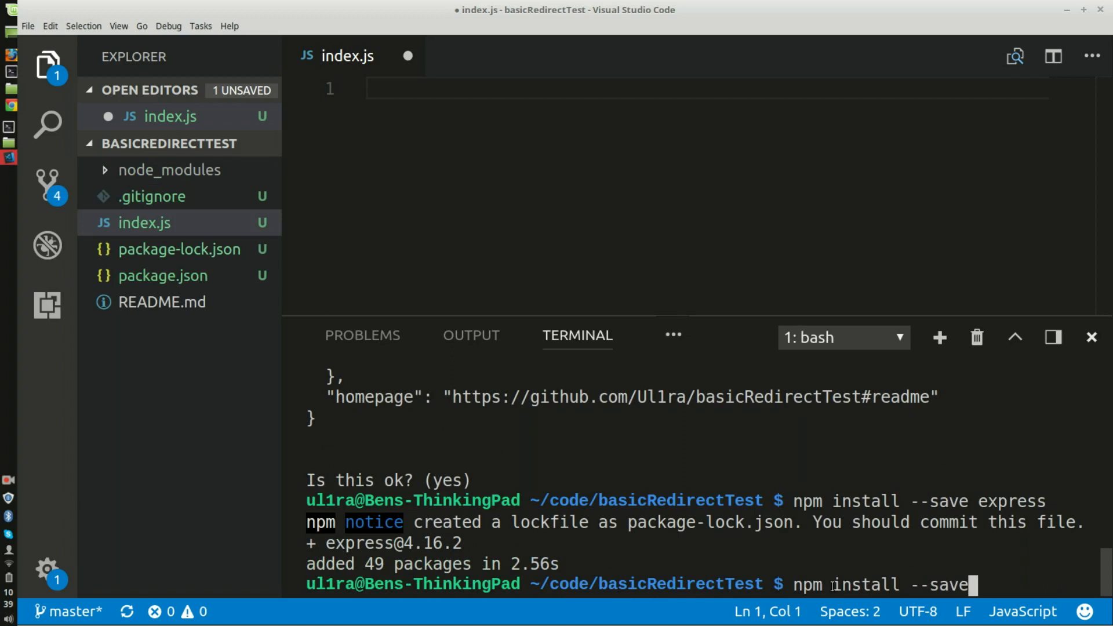
pyautogui.write('nodemon')
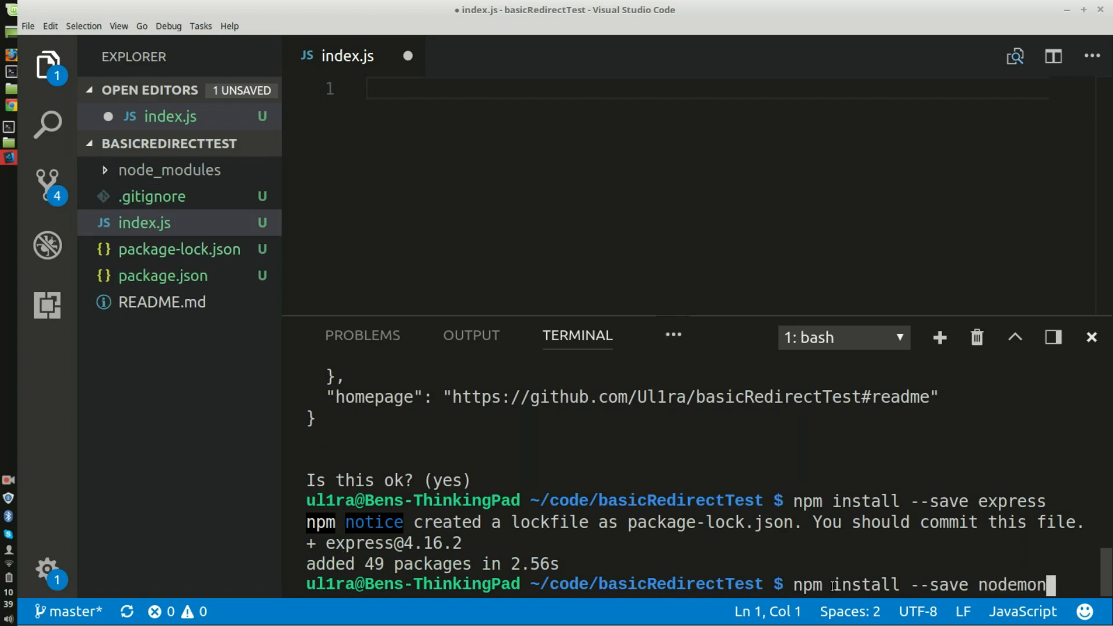
pyautogui.press('Return')
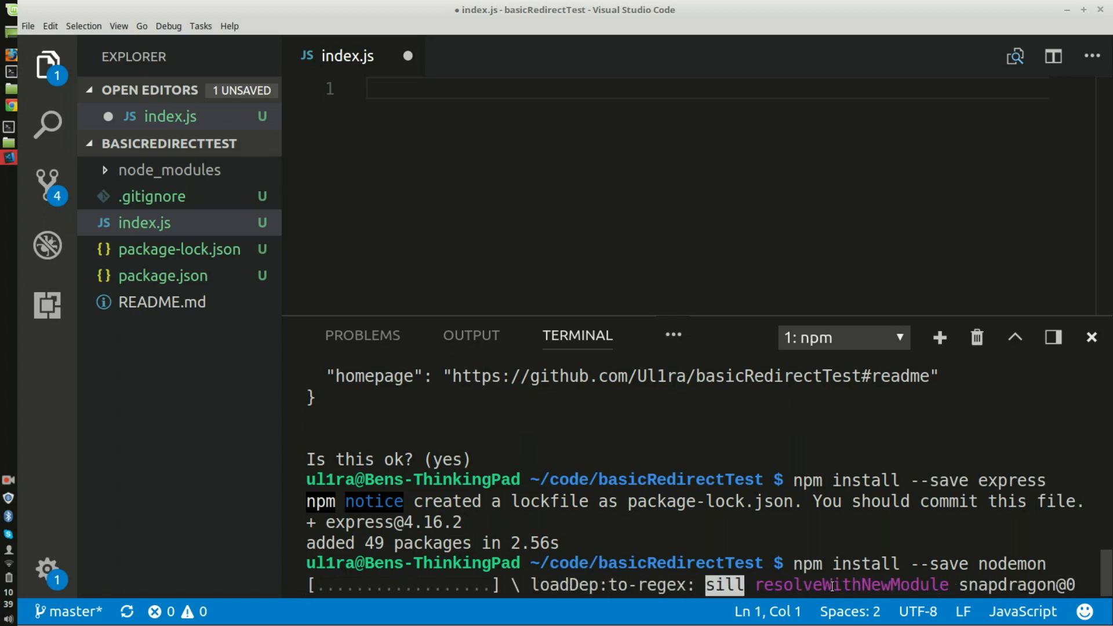
# Step: Add "start": "nodemon index.js" to the scripts block of package.json
pyautogui.click(178, 250)
pyautogui.write('"')
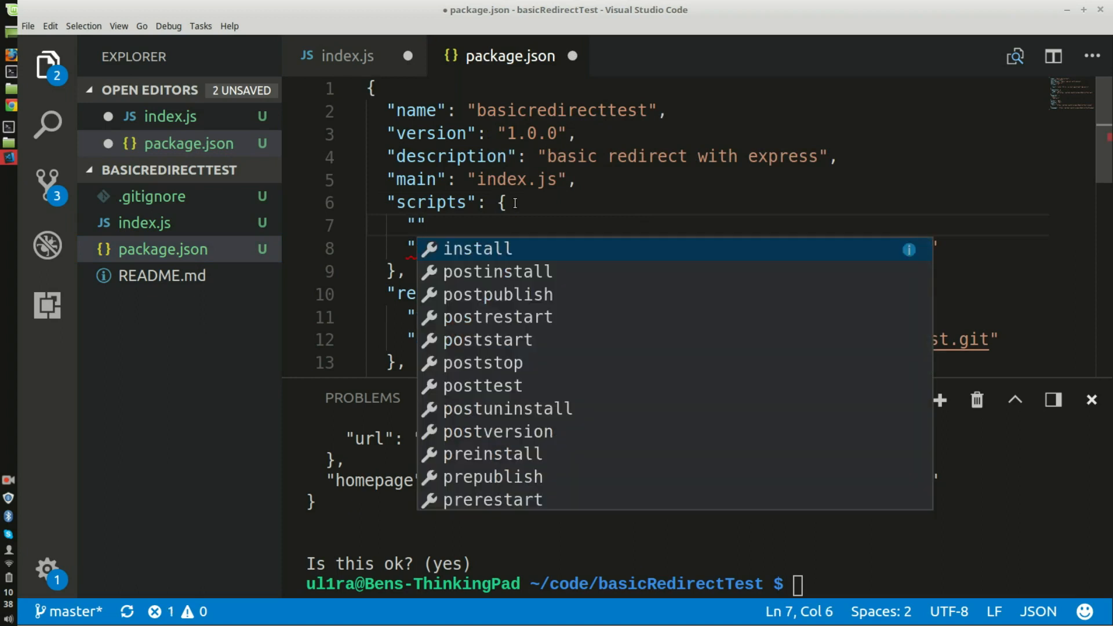
pyautogui.write('start')
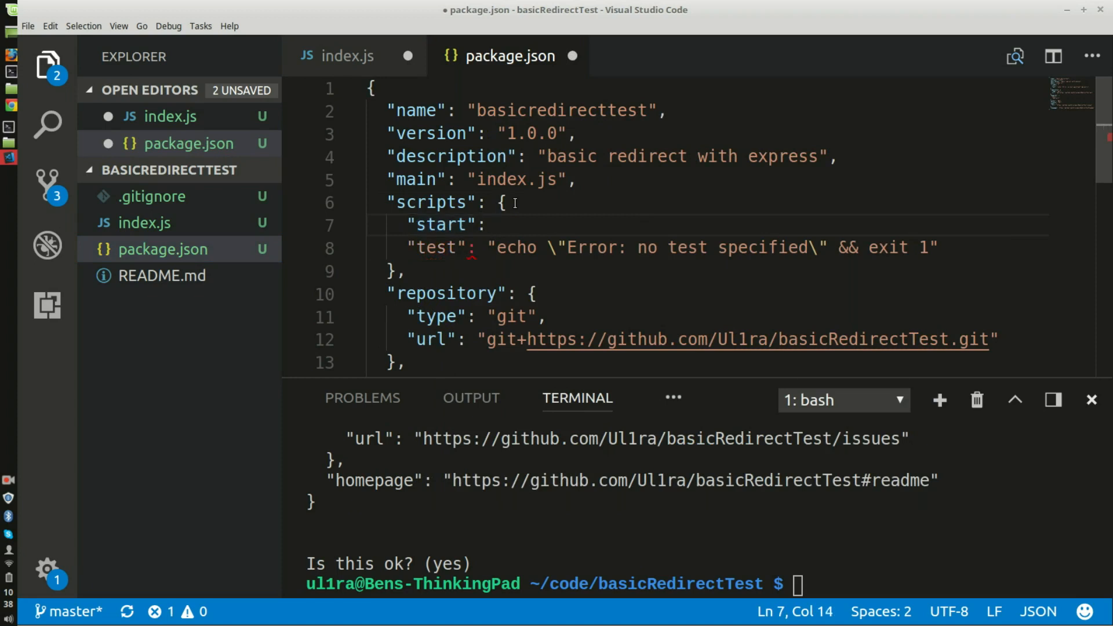
pyautogui.write('"",')
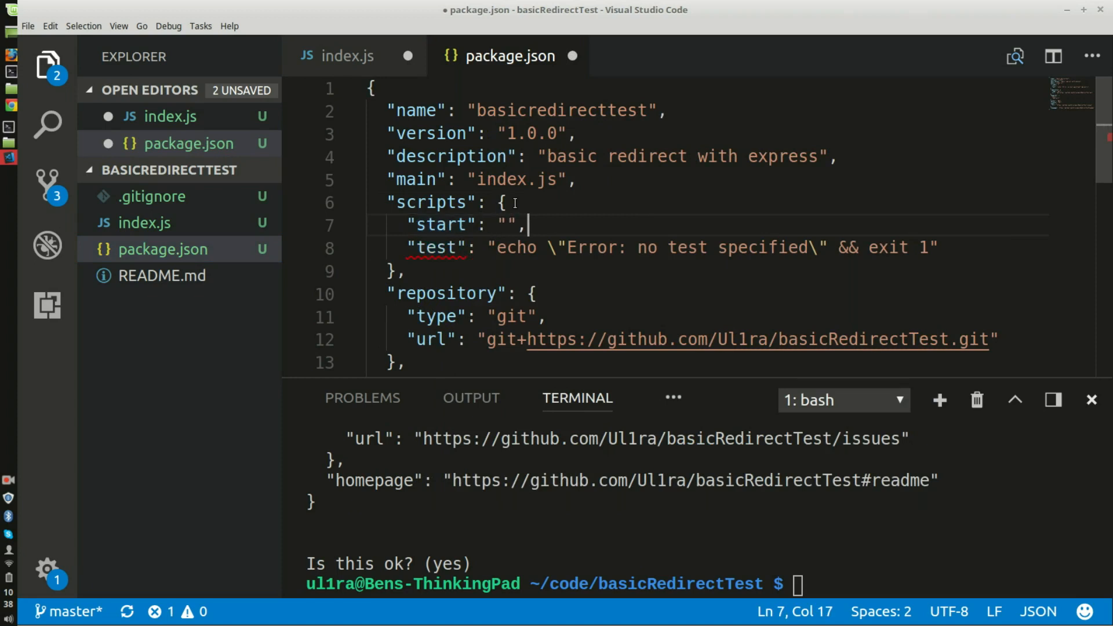
pyautogui.write('nodemon index')
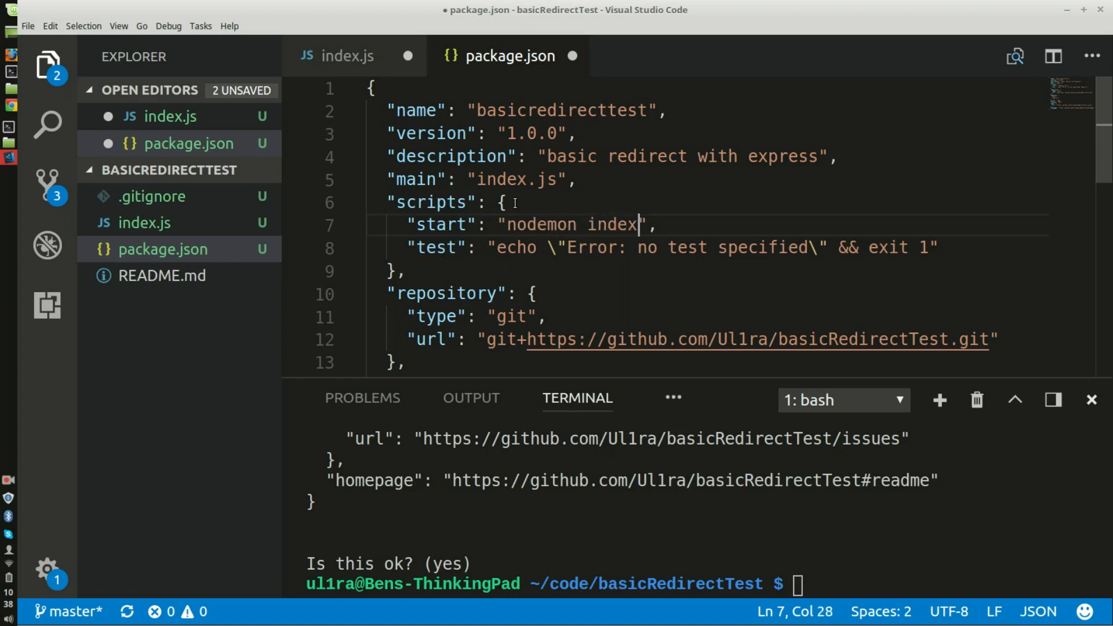
pyautogui.write('.js')
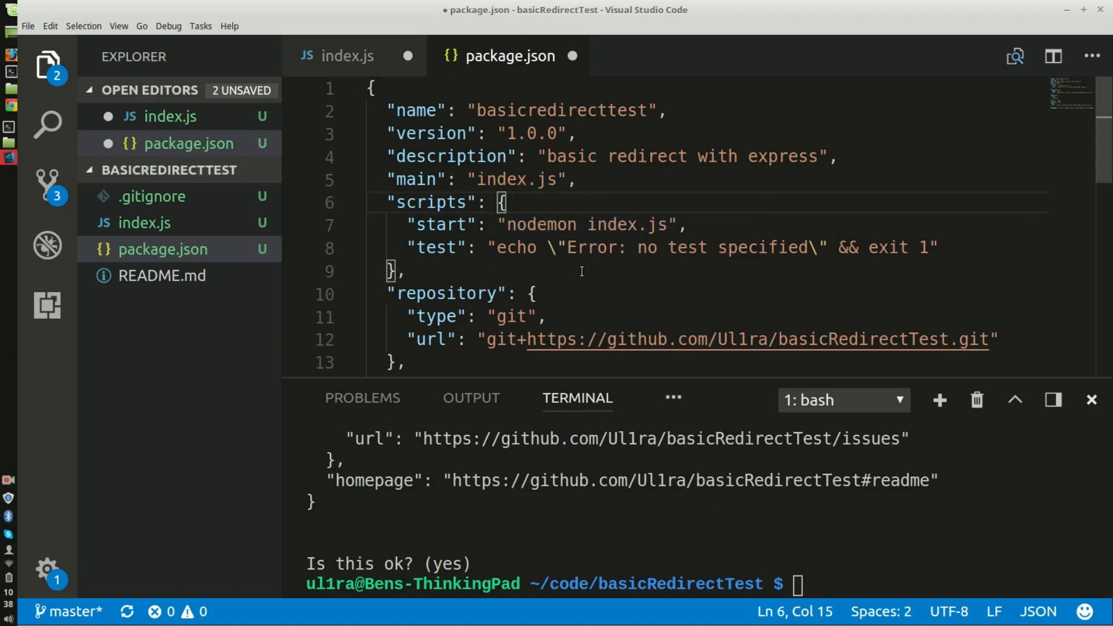
pyautogui.moveTo(582, 224)
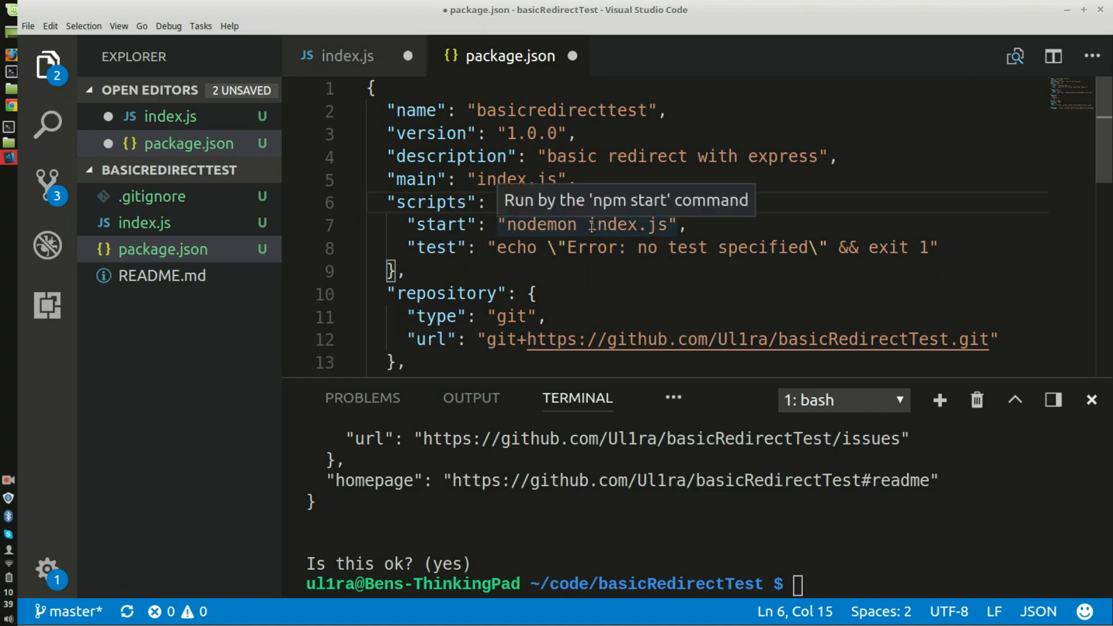
pyautogui.moveTo(490, 360)
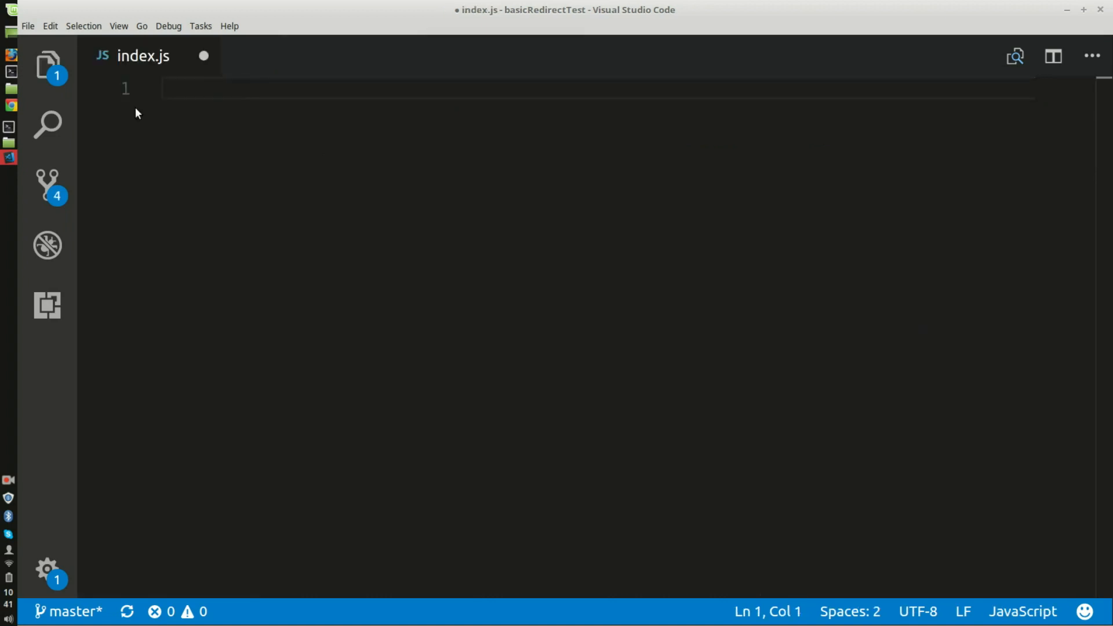
# Step: Write const express = require('express'); and const app = express(); in index.js
pyautogui.write('const e')
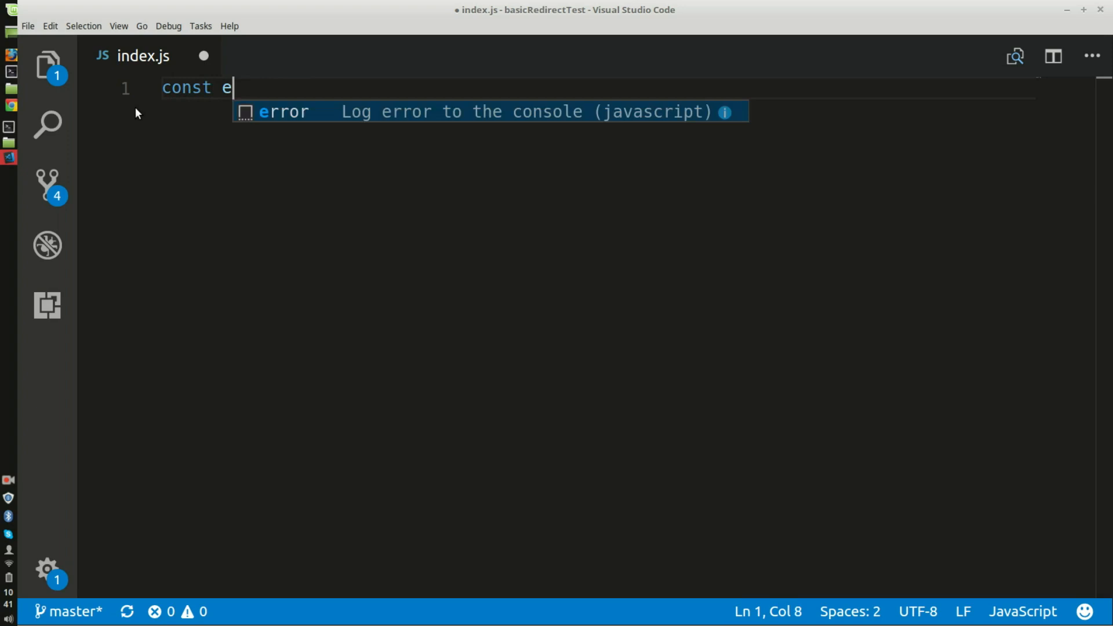
pyautogui.write('xpress')
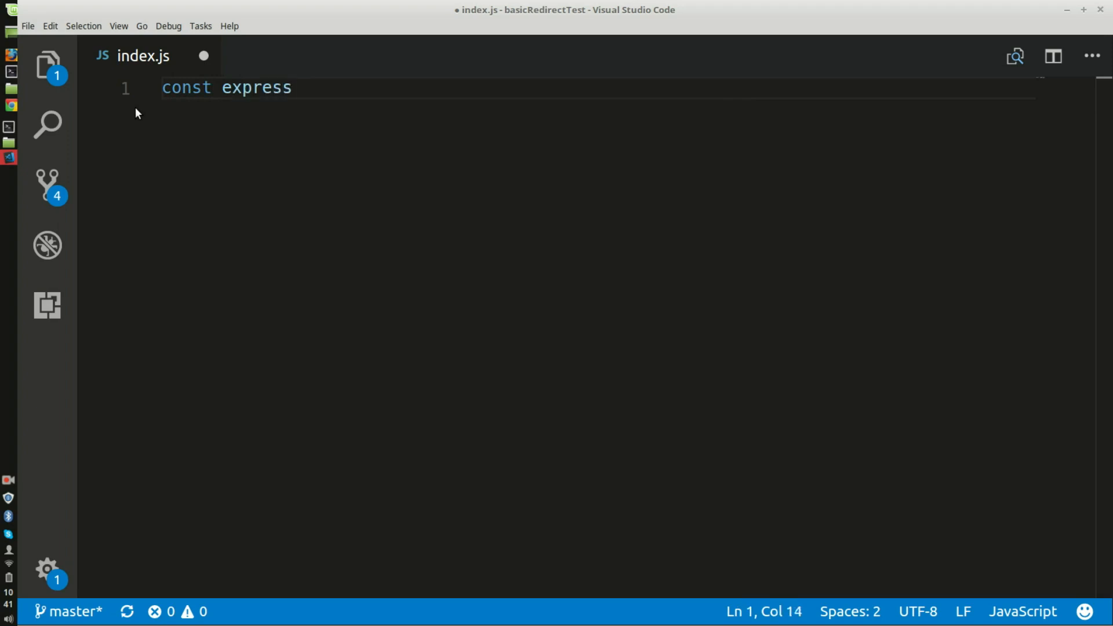
pyautogui.write("= require('express');")
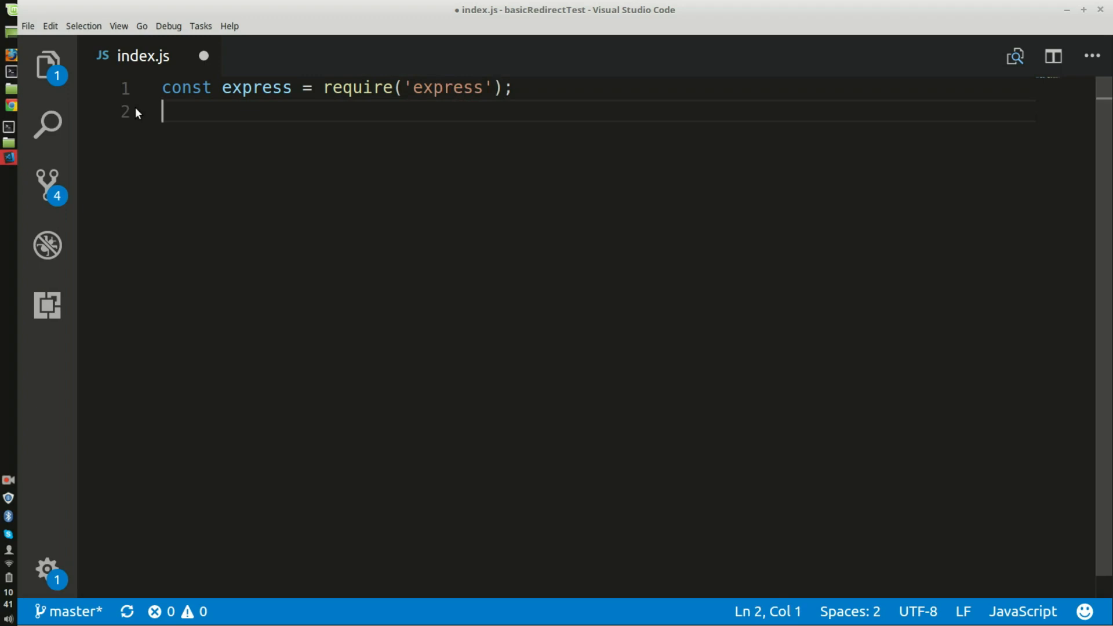
pyautogui.write('const app')
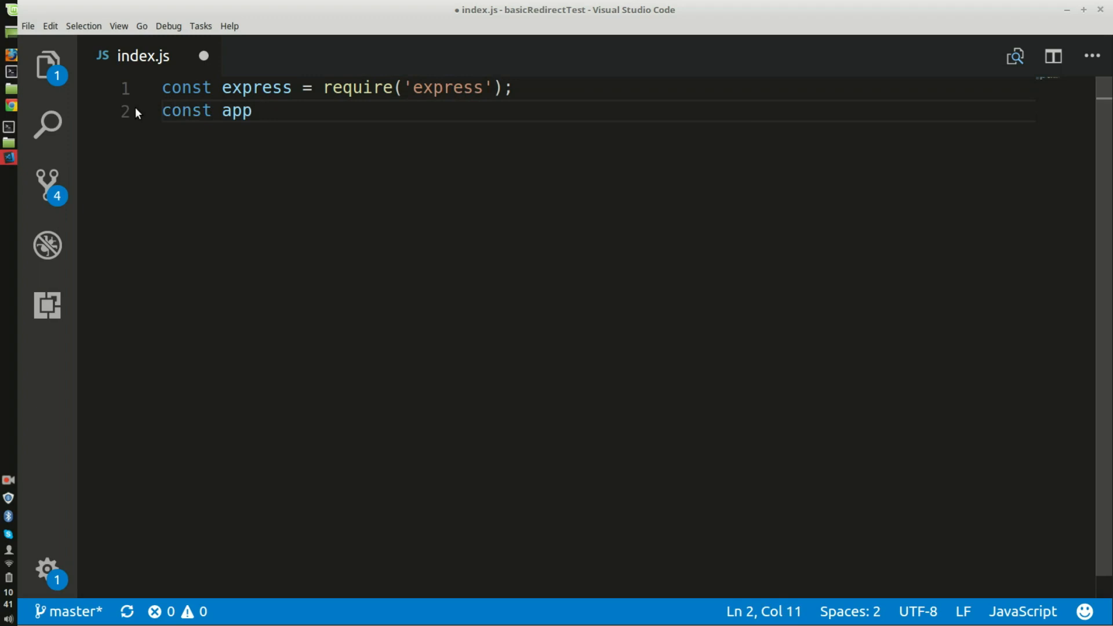
pyautogui.write('= exp')
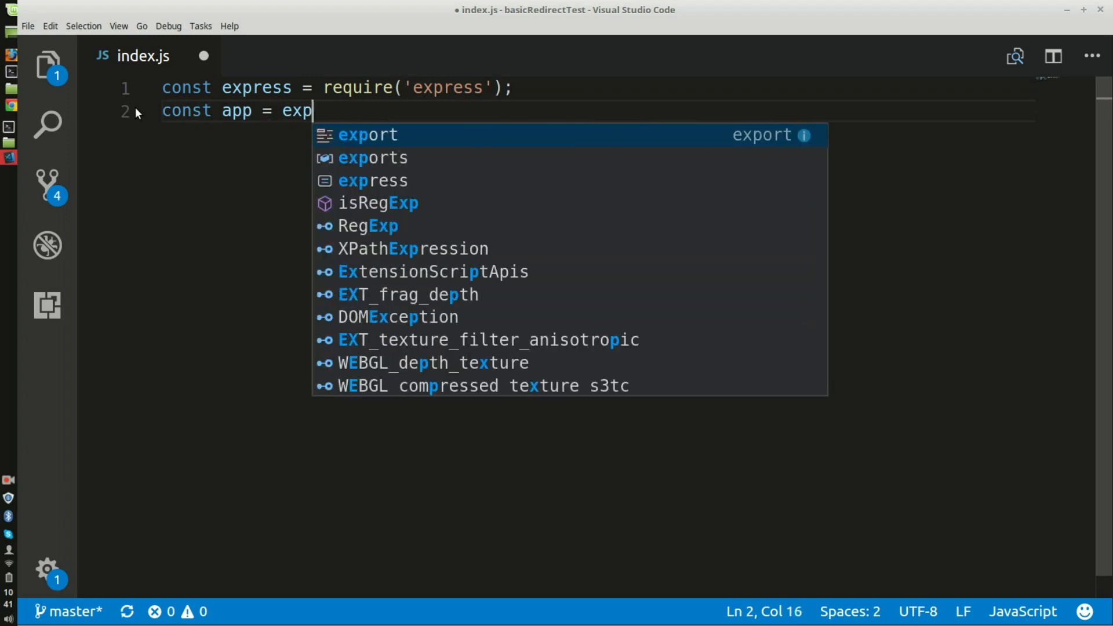
pyautogui.write('ress(')
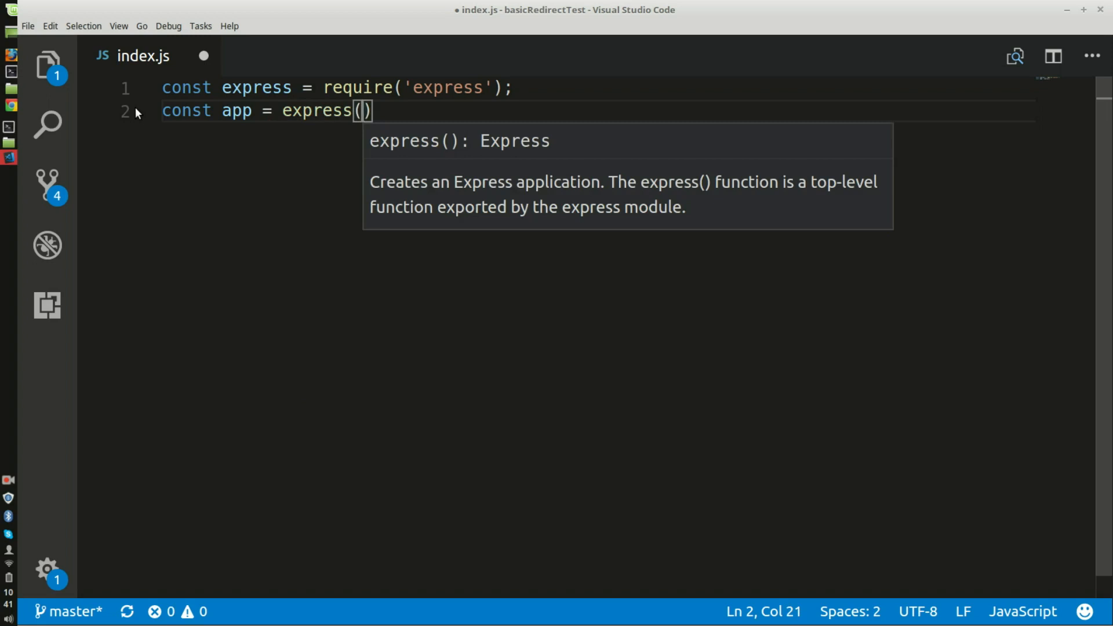
pyautogui.write(';')
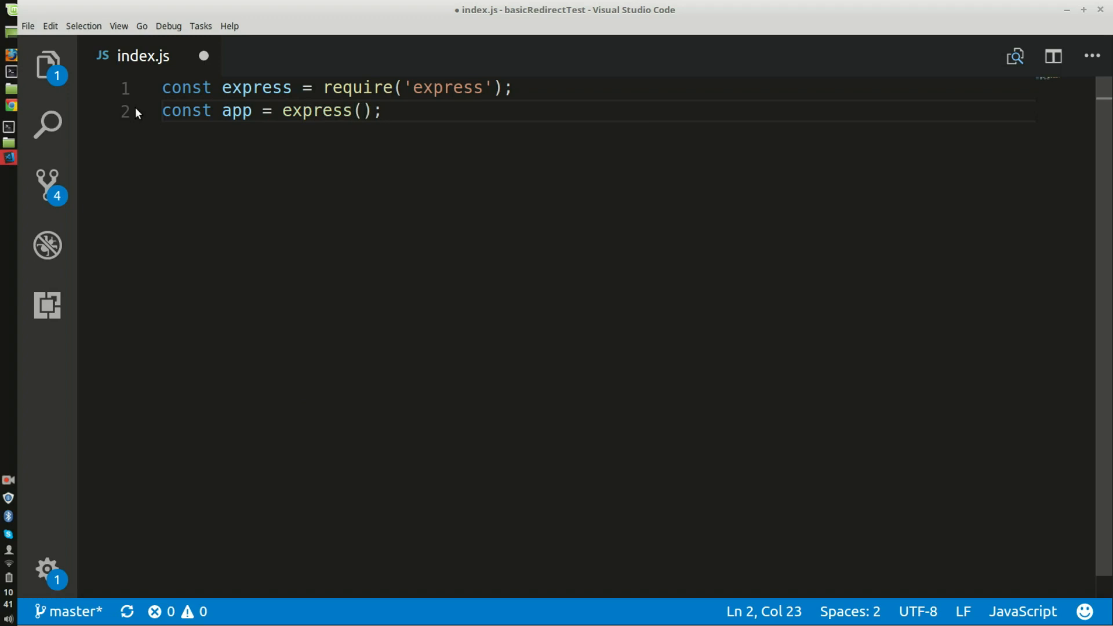
pyautogui.write('cons')
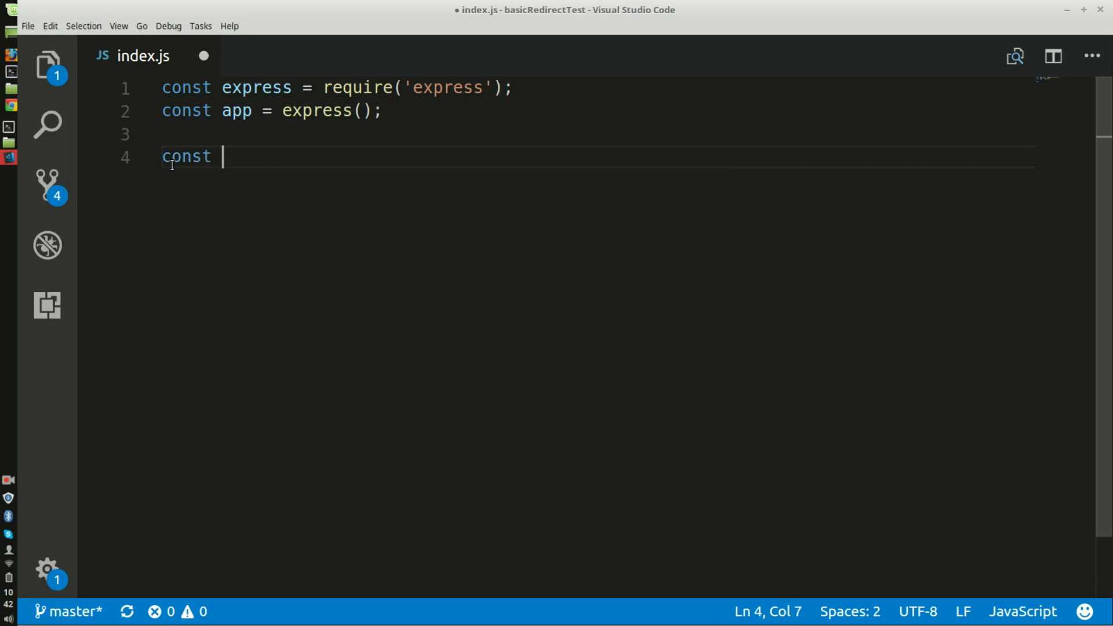
pyautogui.write('targe')
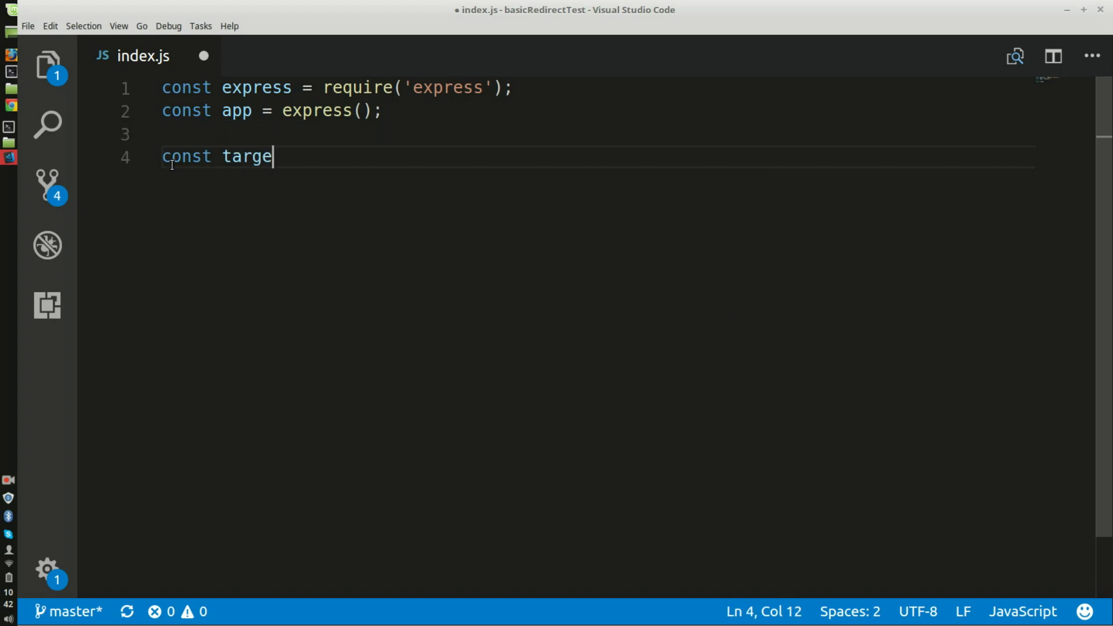
pyautogui.write('BaseUr')
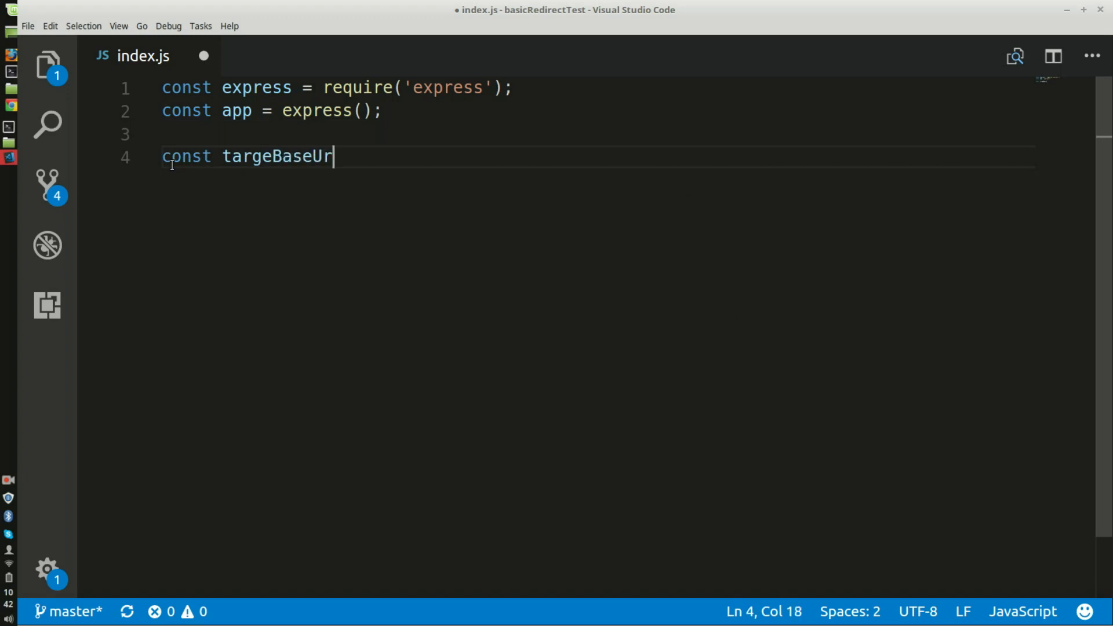
pyautogui.write("l = ''")
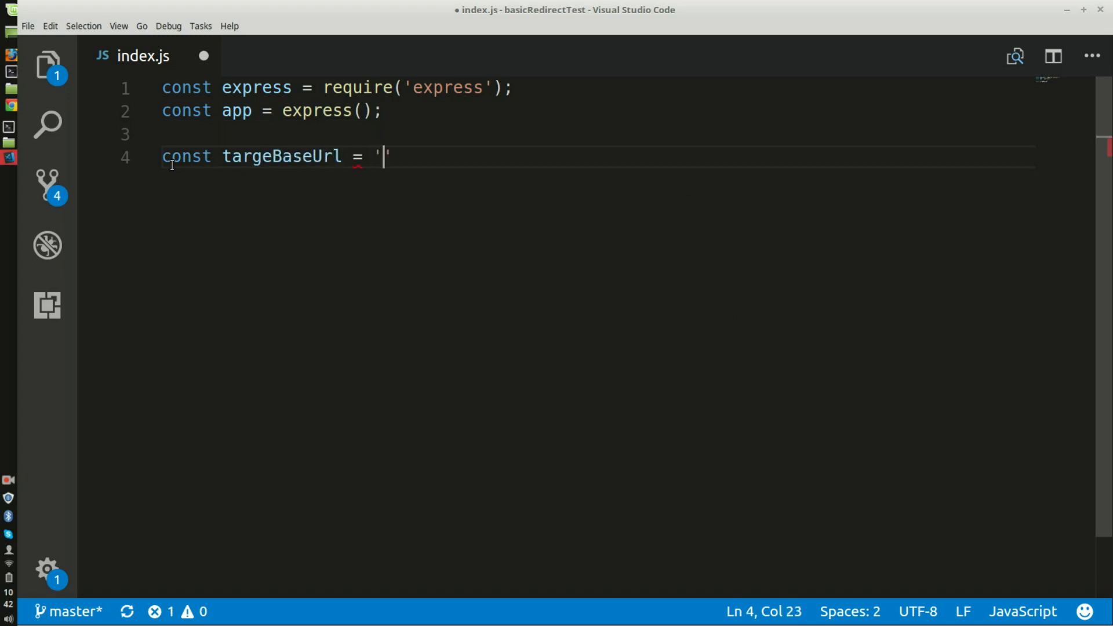
pyautogui.write("http://www.letsboot.com/';")
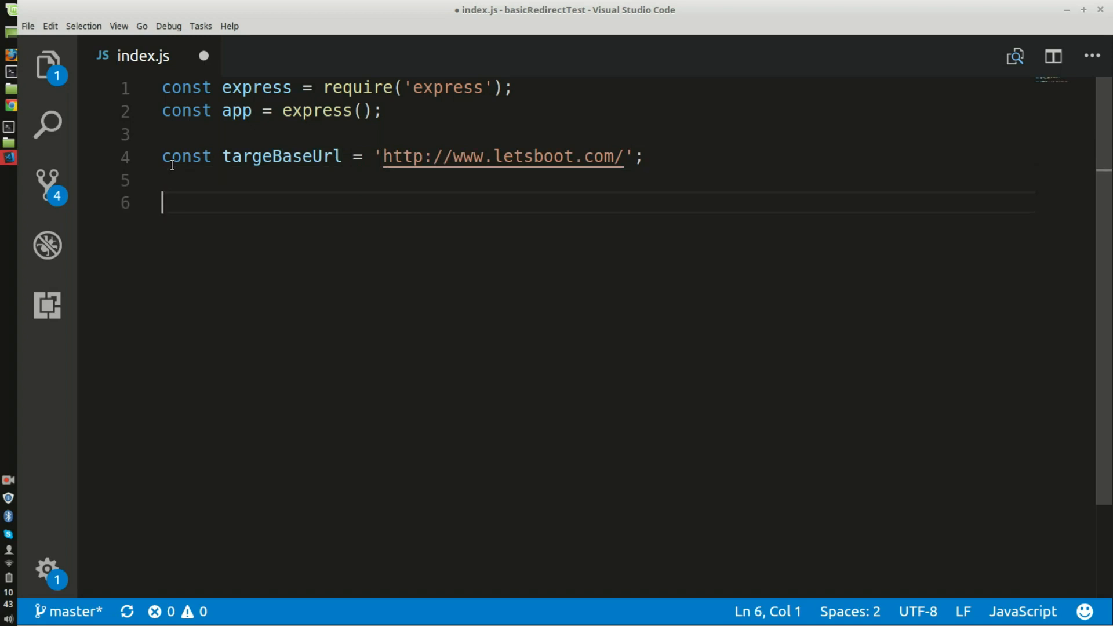
pyautogui.write('function')
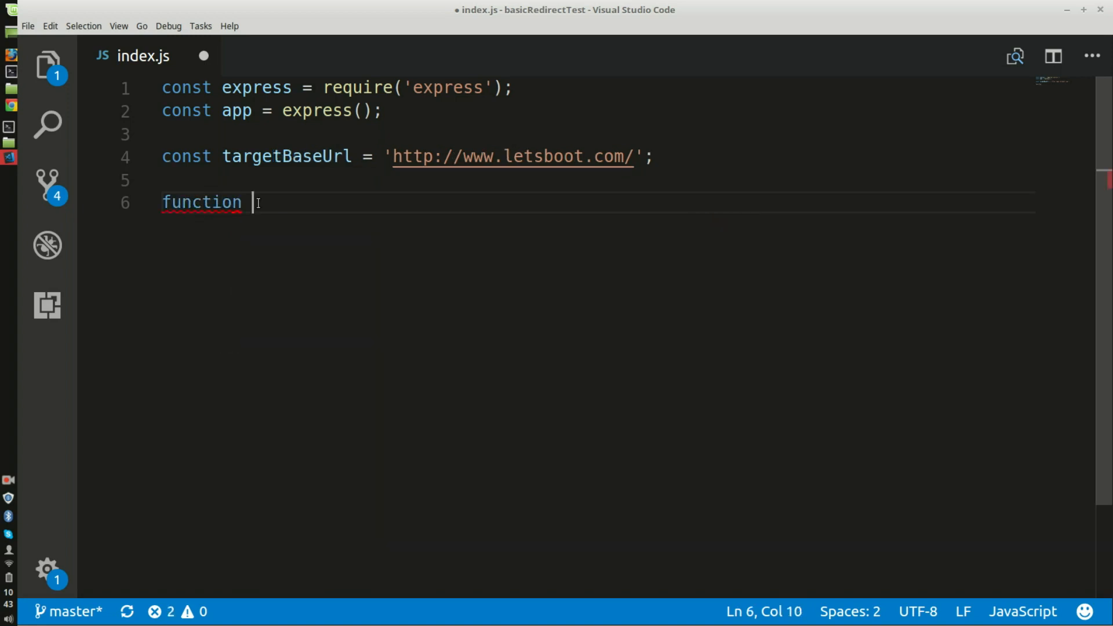
# Step: Declare a function handleRedirect(req, res) in index.js
pyautogui.write('handl')
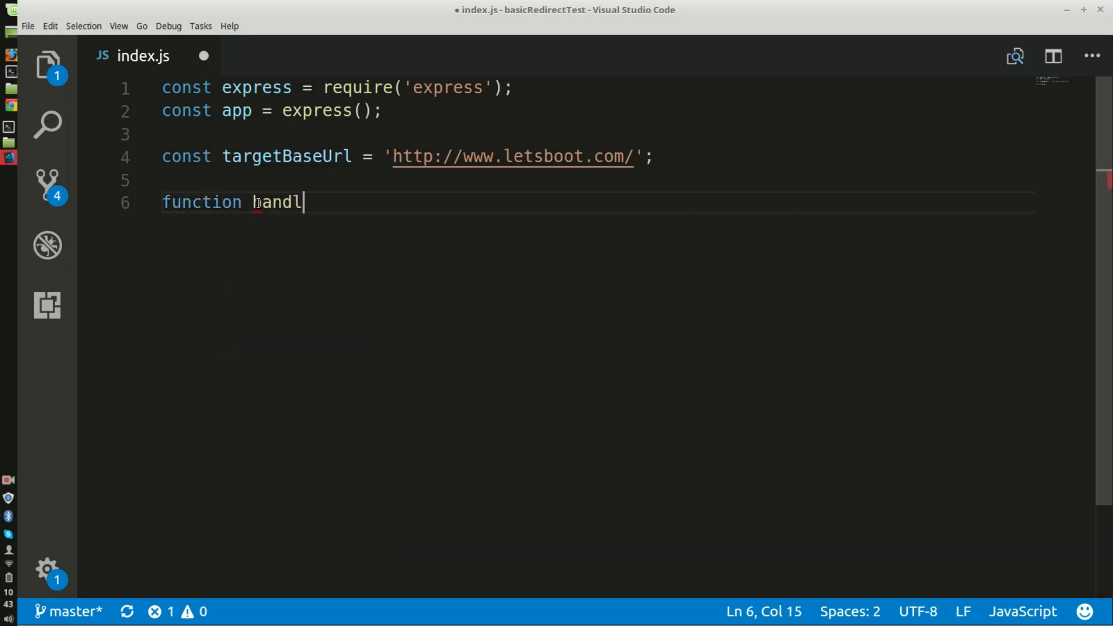
pyautogui.write('eRedirec')
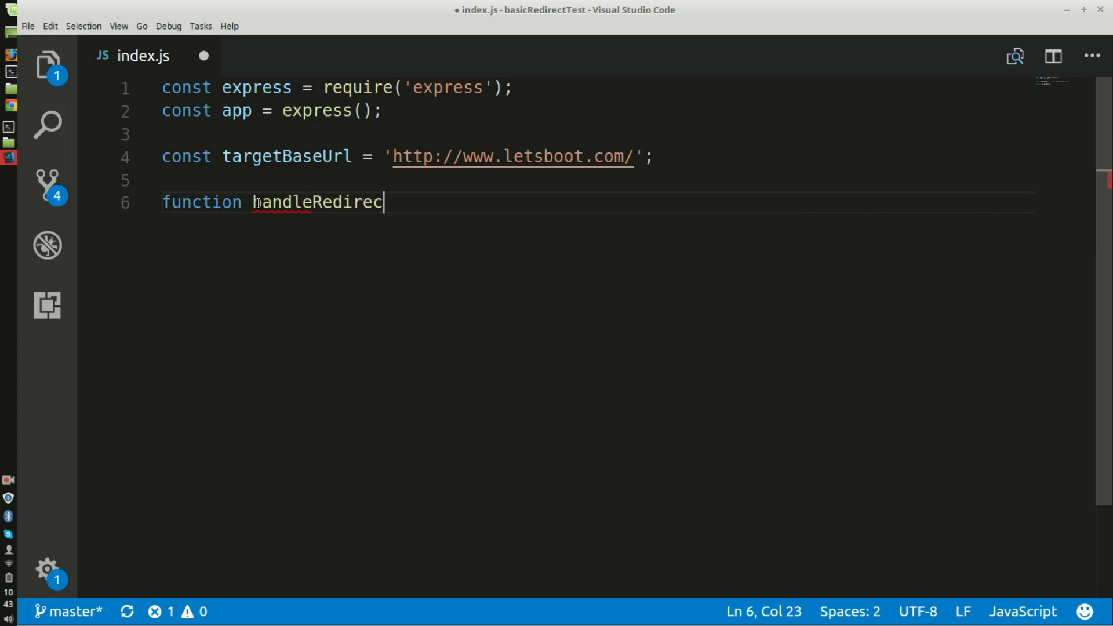
pyautogui.write('t')
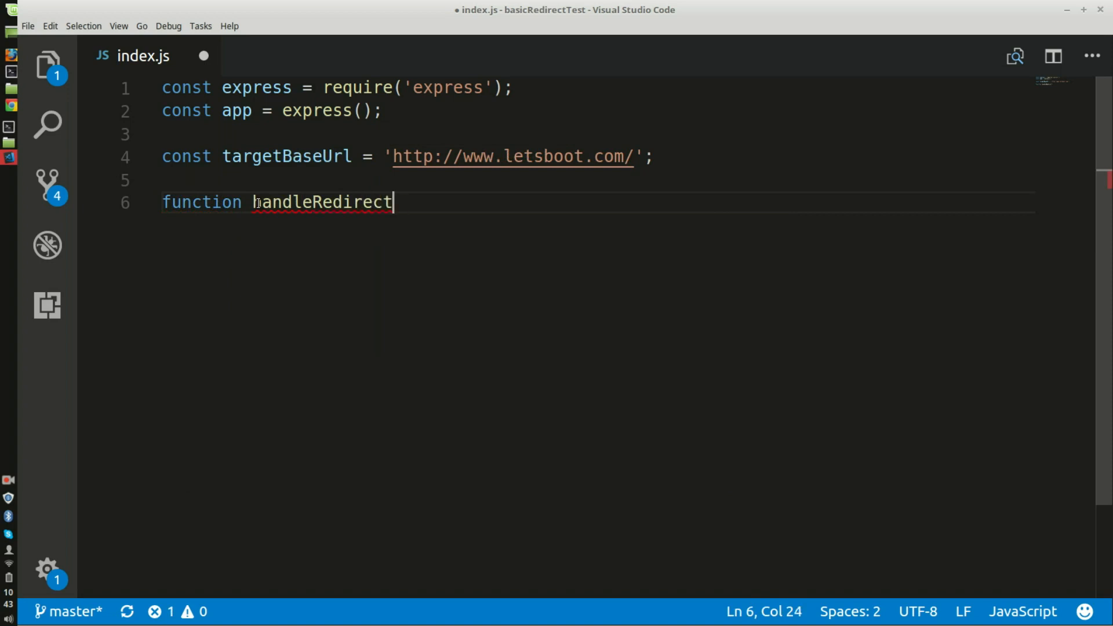
pyautogui.write('(re')
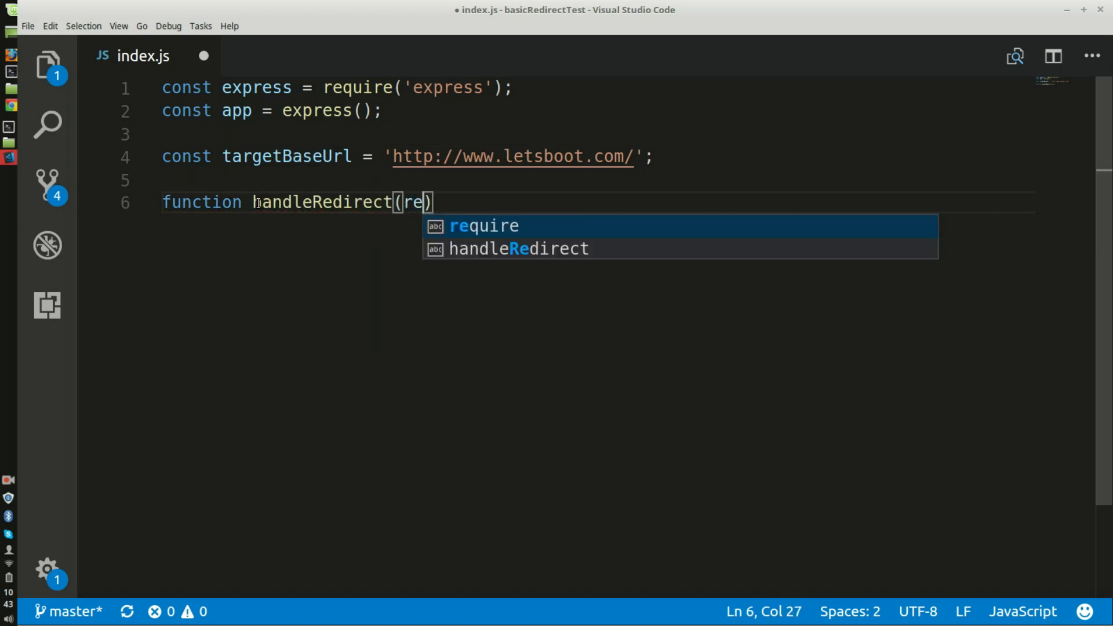
pyautogui.write('q, res')
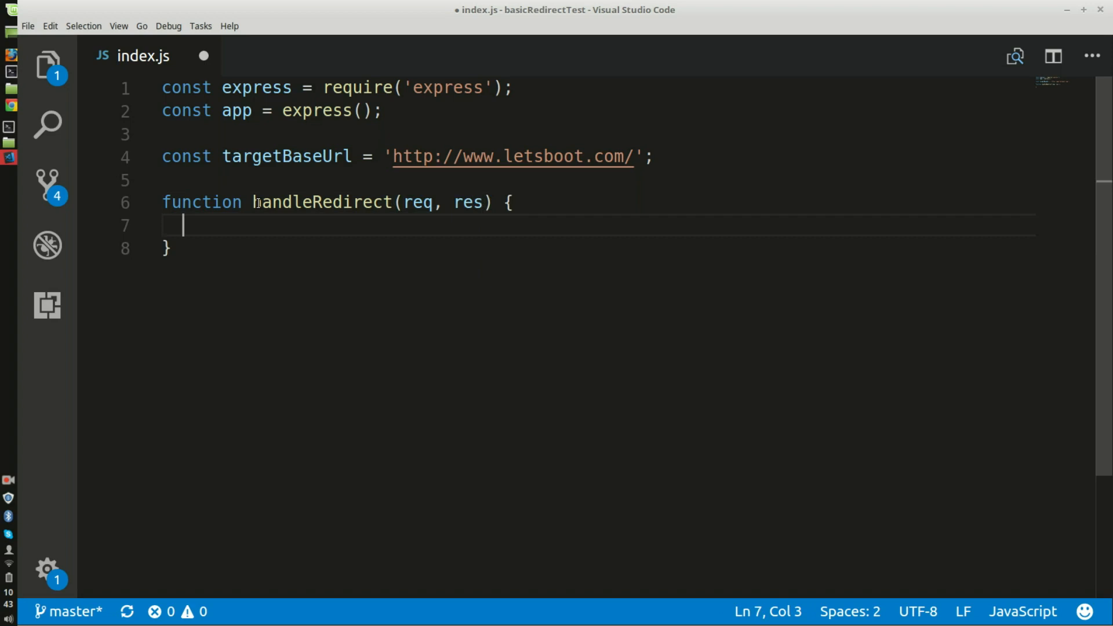
# Step: Inside it, define const targetUrl = targetBaseUrl + req.originalUrl
pyautogui.write('vons')
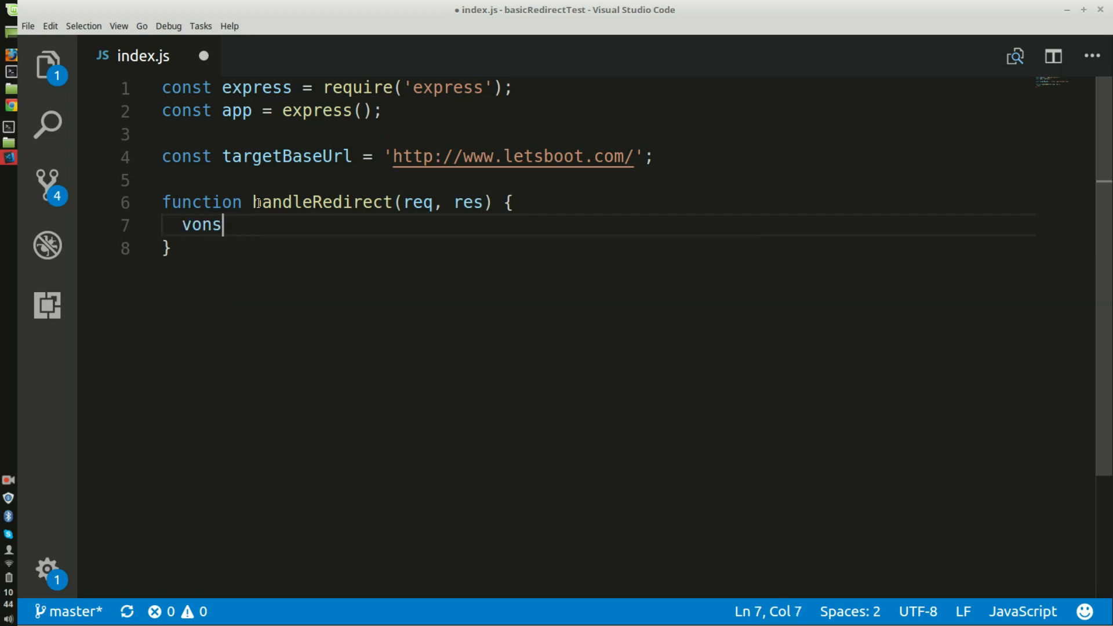
pyautogui.write('const')
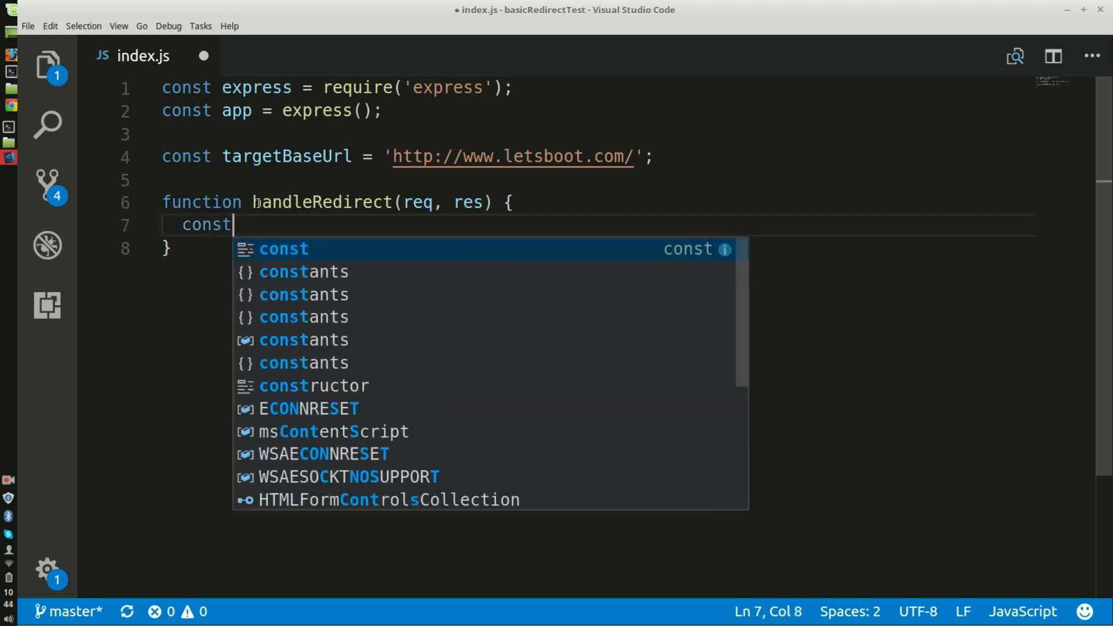
pyautogui.write('targetUrl =')
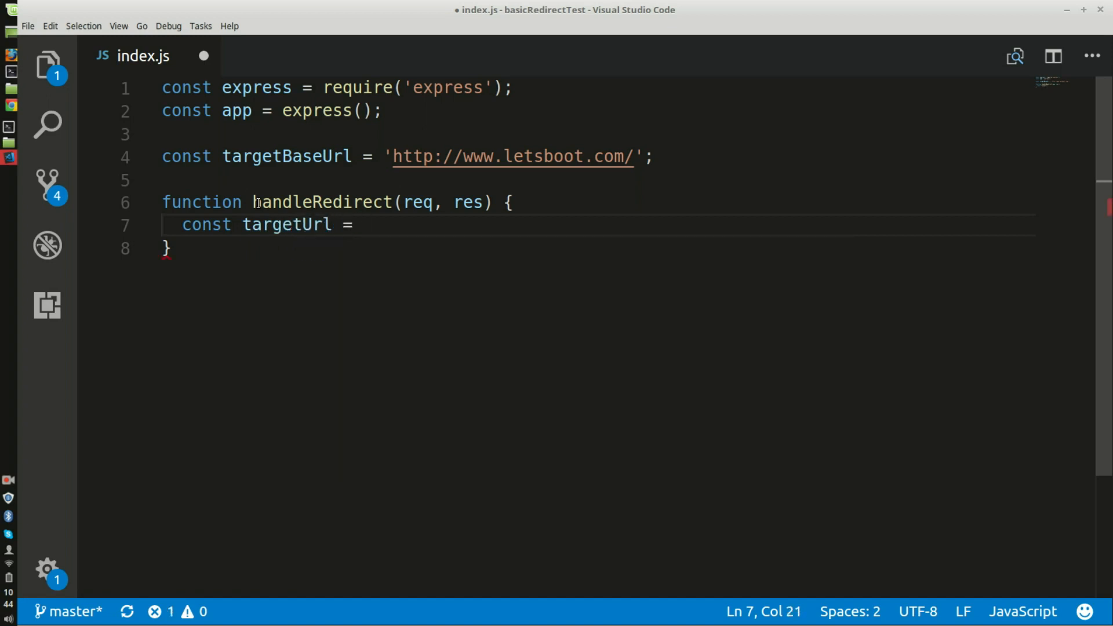
pyautogui.write('targetBaseUrl')
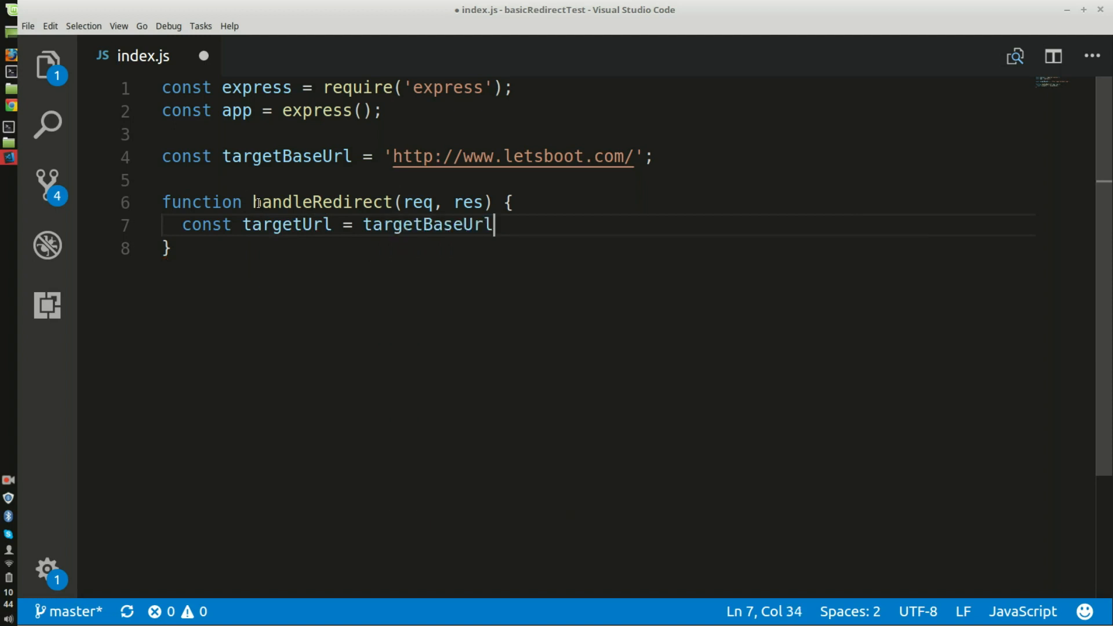
pyautogui.write('+')
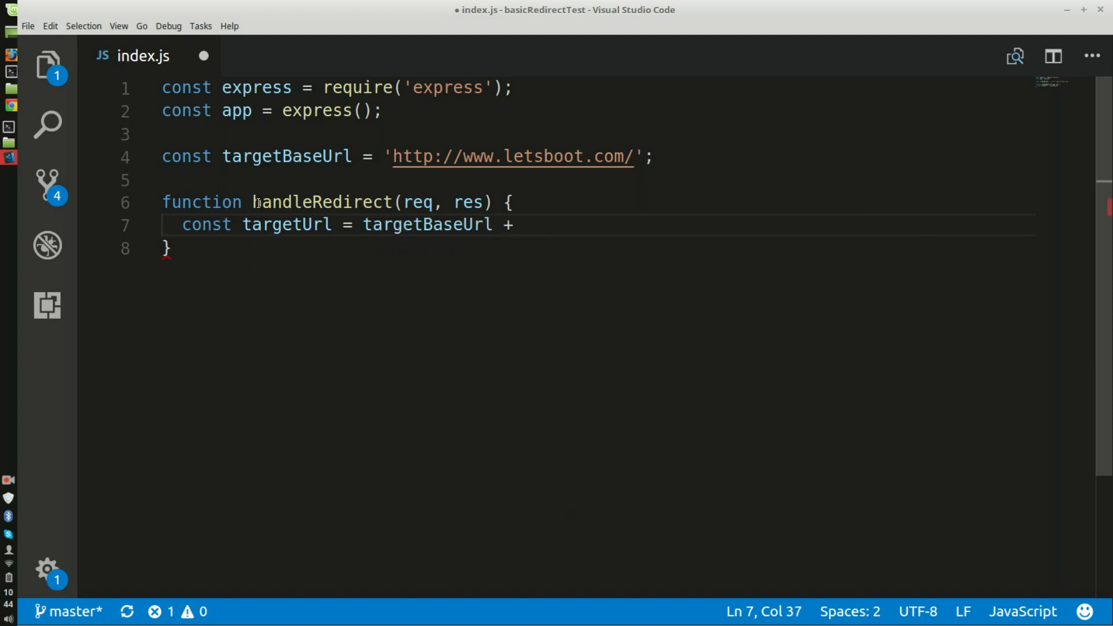
pyautogui.write('req')
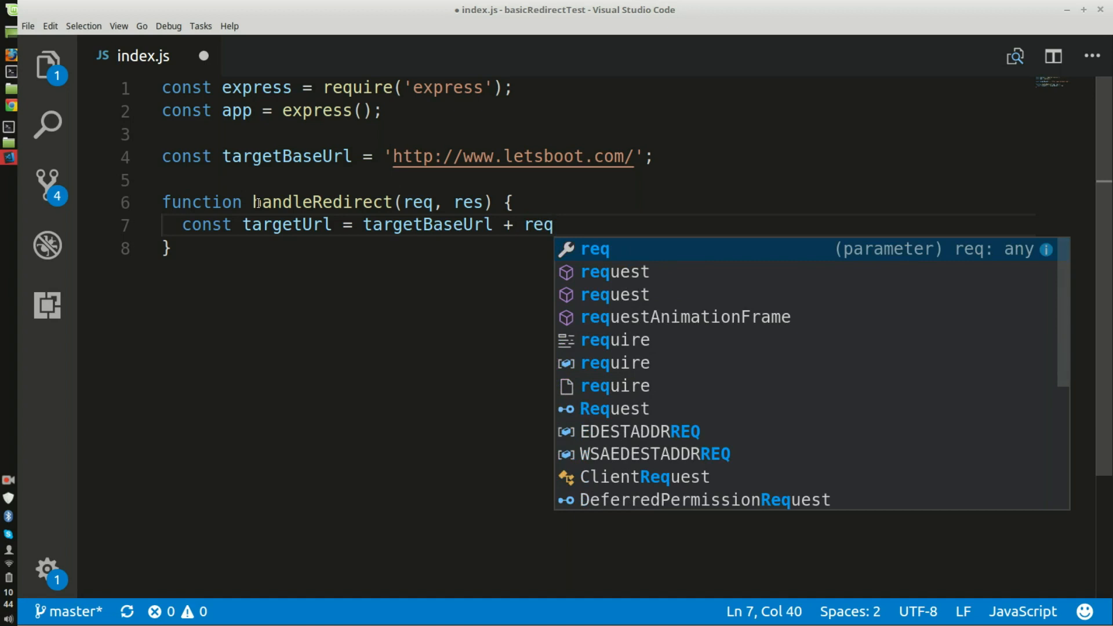
pyautogui.write('.ori')
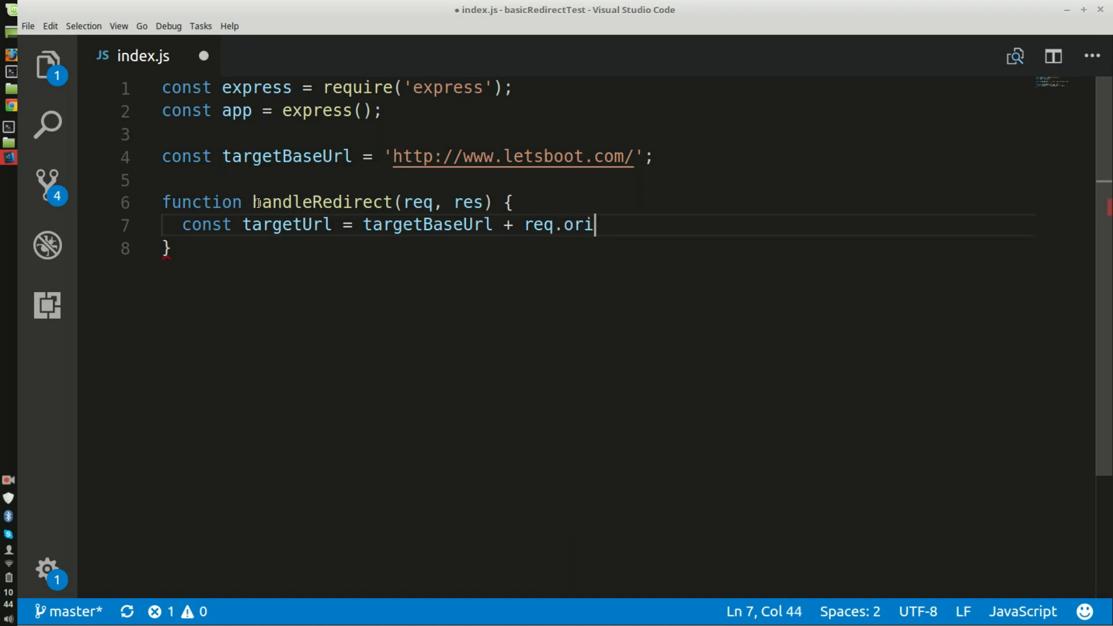
pyautogui.write('ginalUrl;')
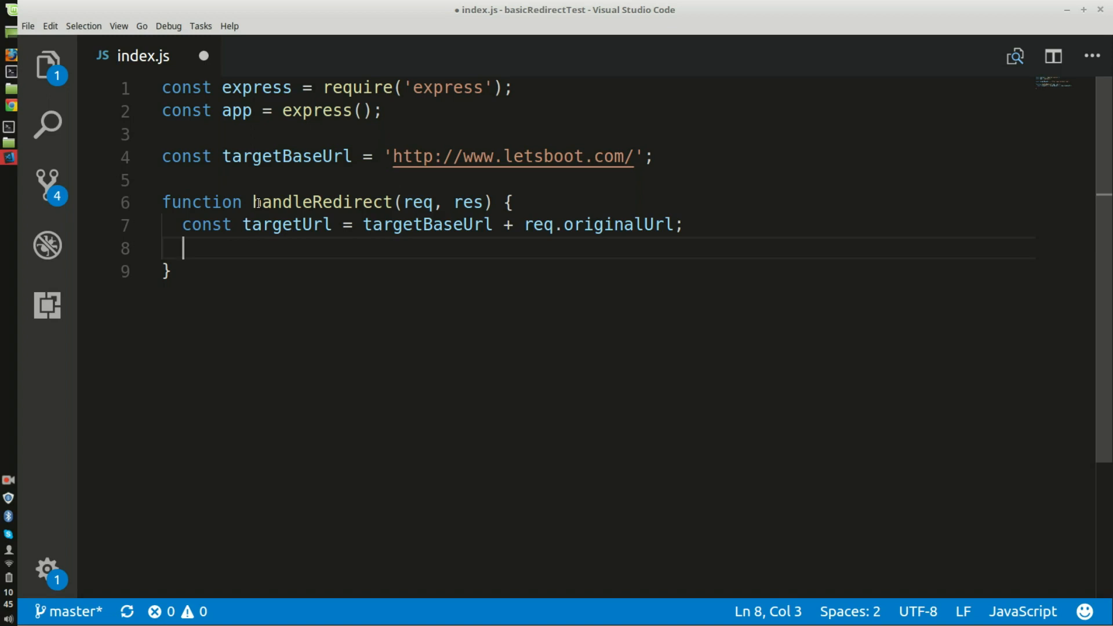
# Step: Redirect the response with res.redirect(targetUrl)
pyautogui.write('res')
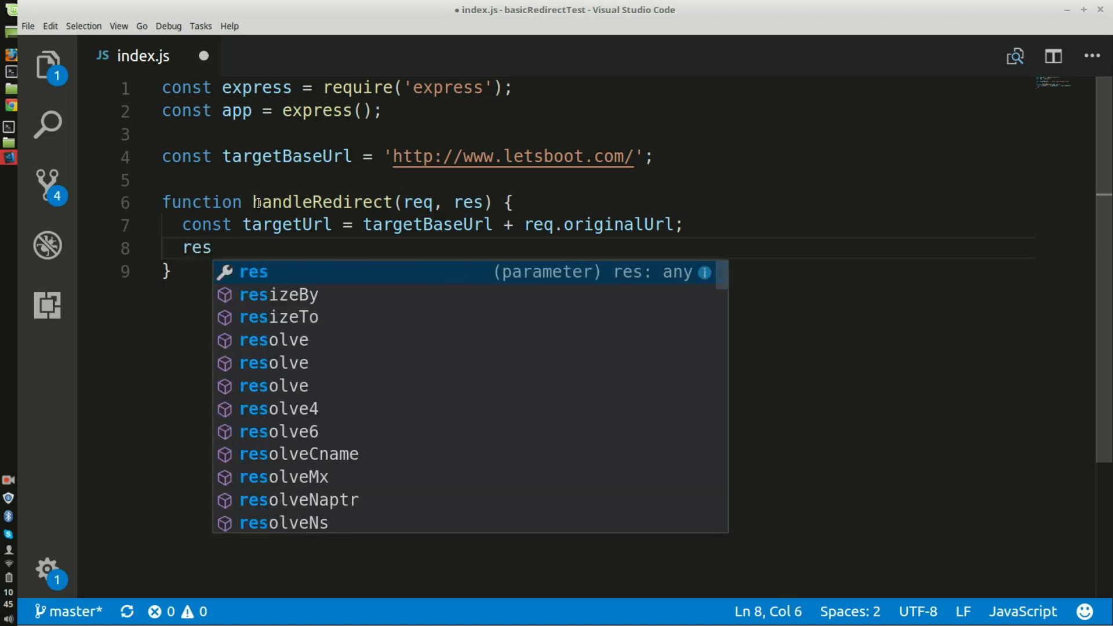
pyautogui.write('.')
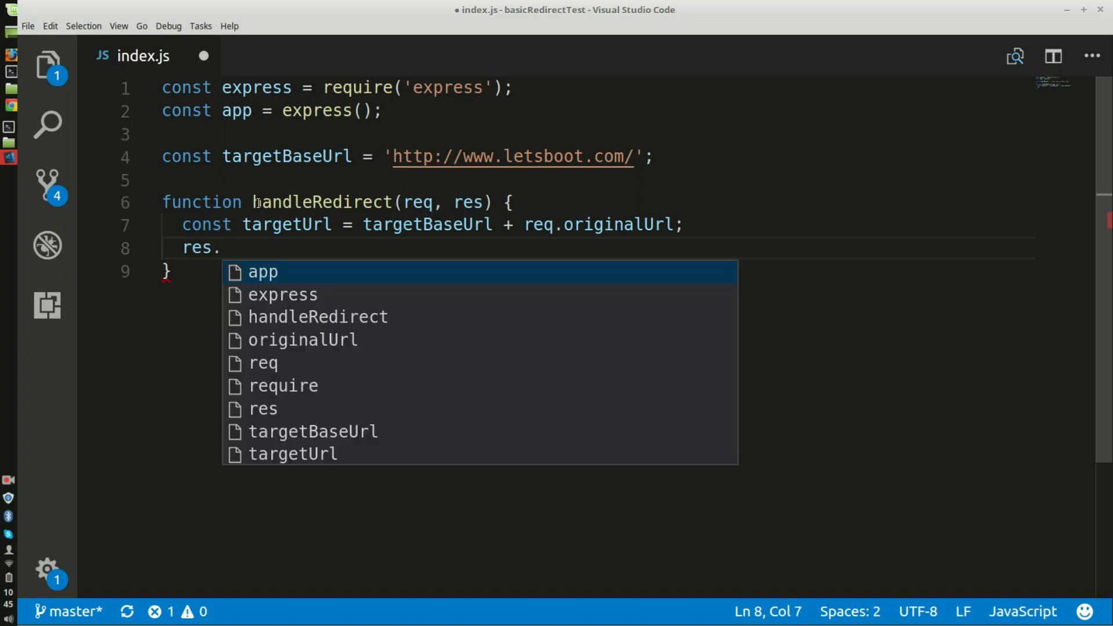
pyautogui.write('redirect(')
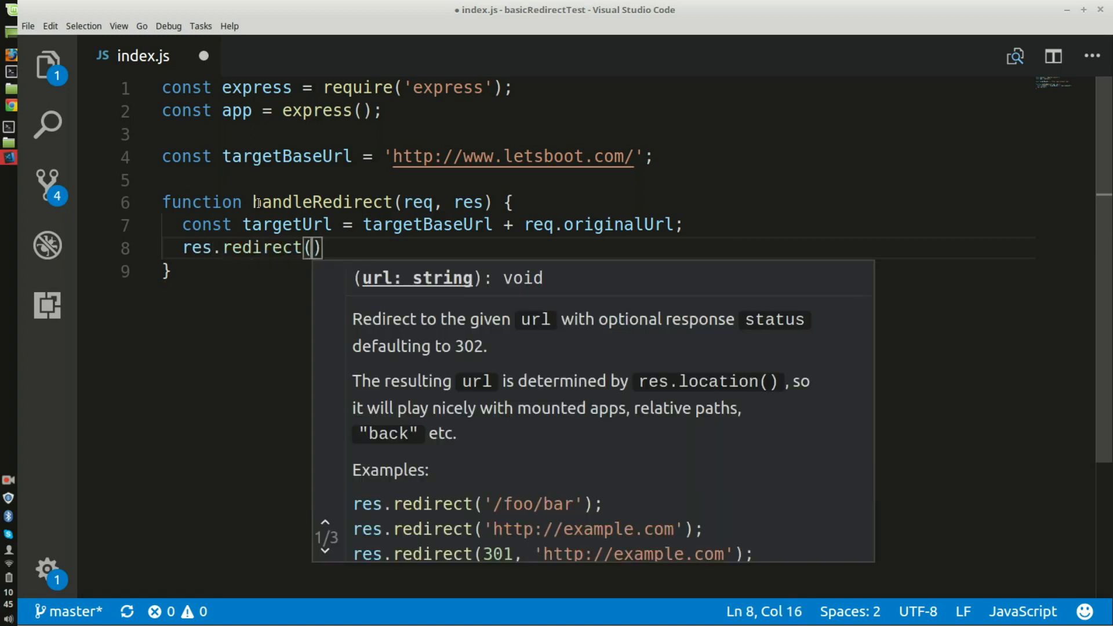
pyautogui.write('targetUrl')
pyautogui.write('app.get')
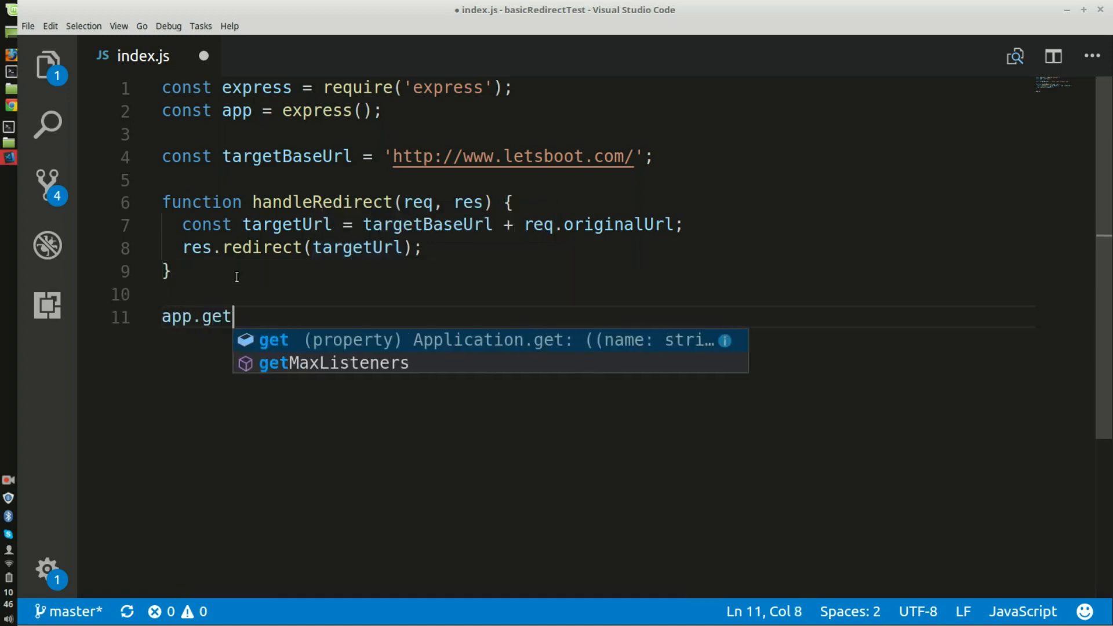
# Step: Write app.get('*', handleRedirect); on line 11 of index.js
pyautogui.write('(')
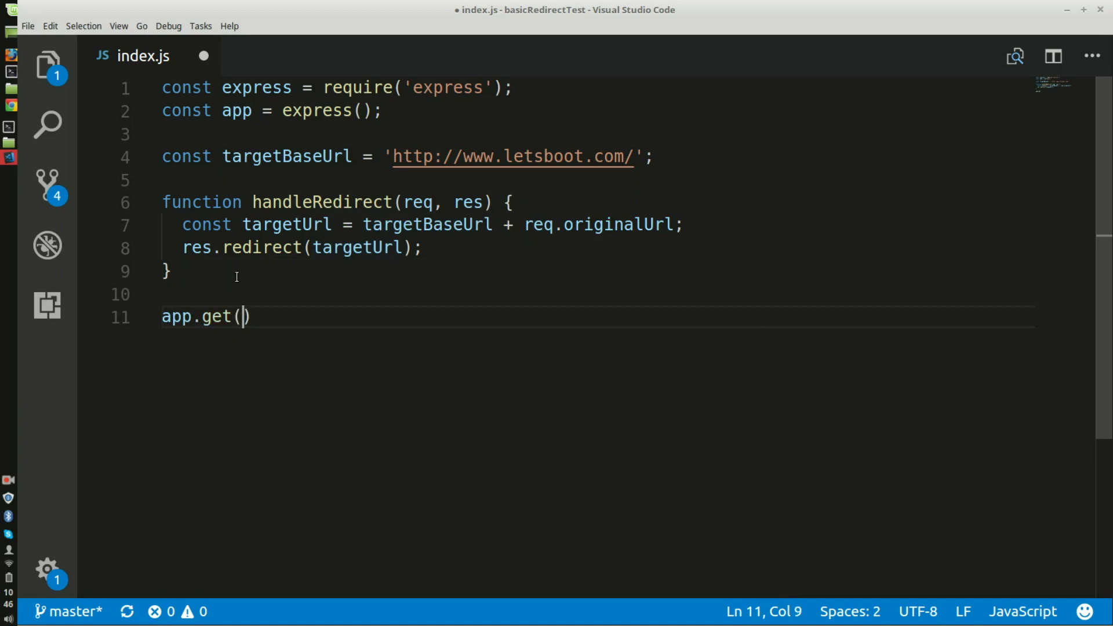
pyautogui.write("'*'")
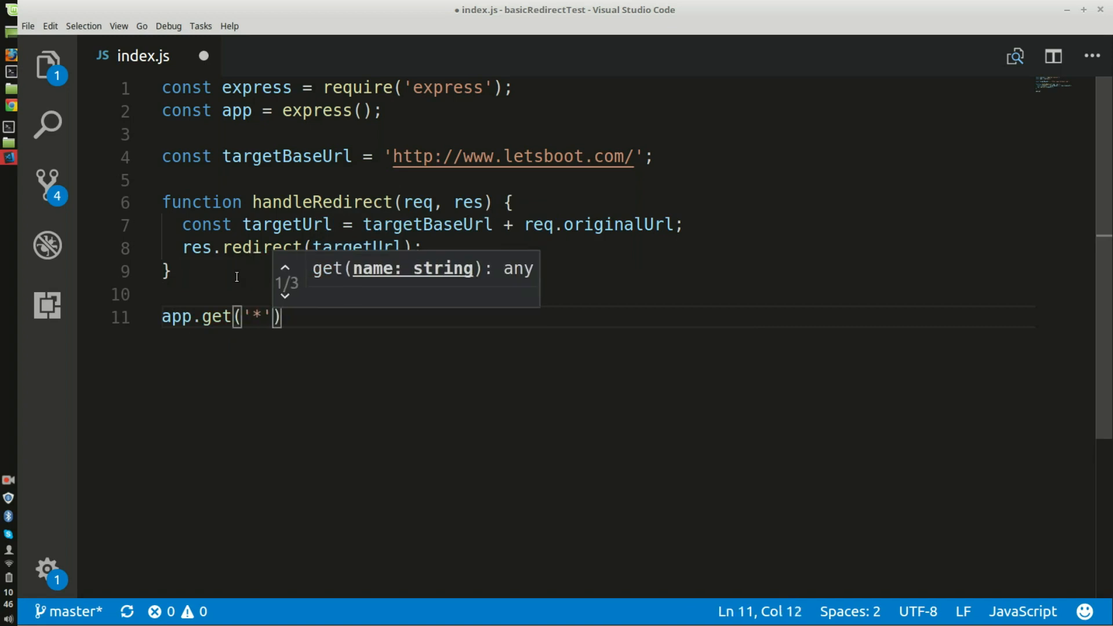
pyautogui.write(', handleRedirect')
pyautogui.write('const po')
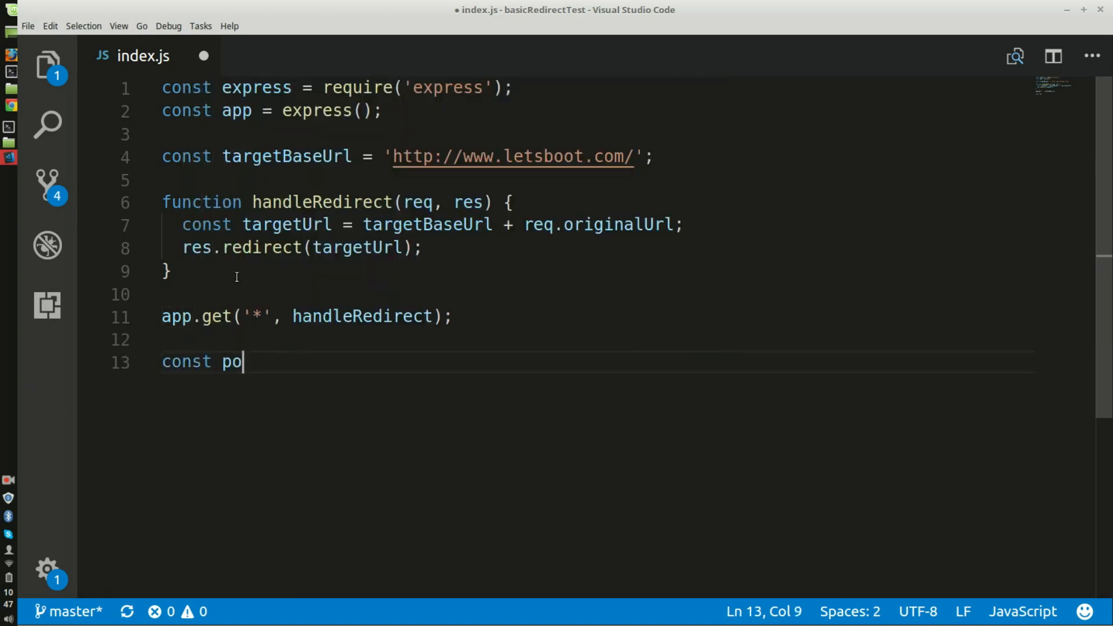
# Step: Declare const port = process.env.port || 3000; on line 13 of index.js
pyautogui.write('rt _')
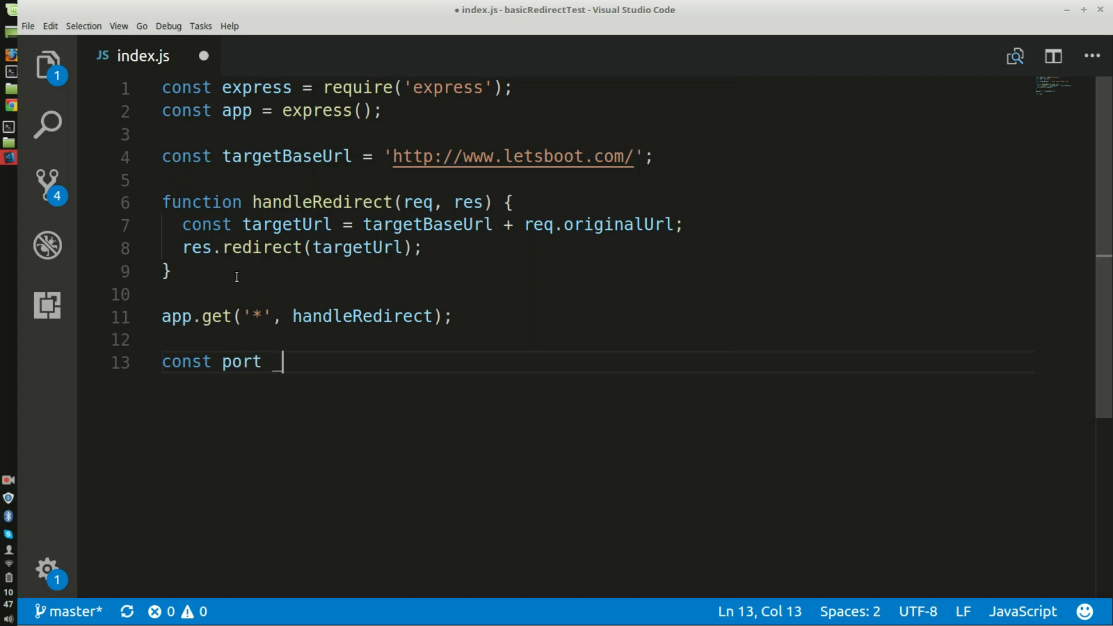
pyautogui.write('= process.env')
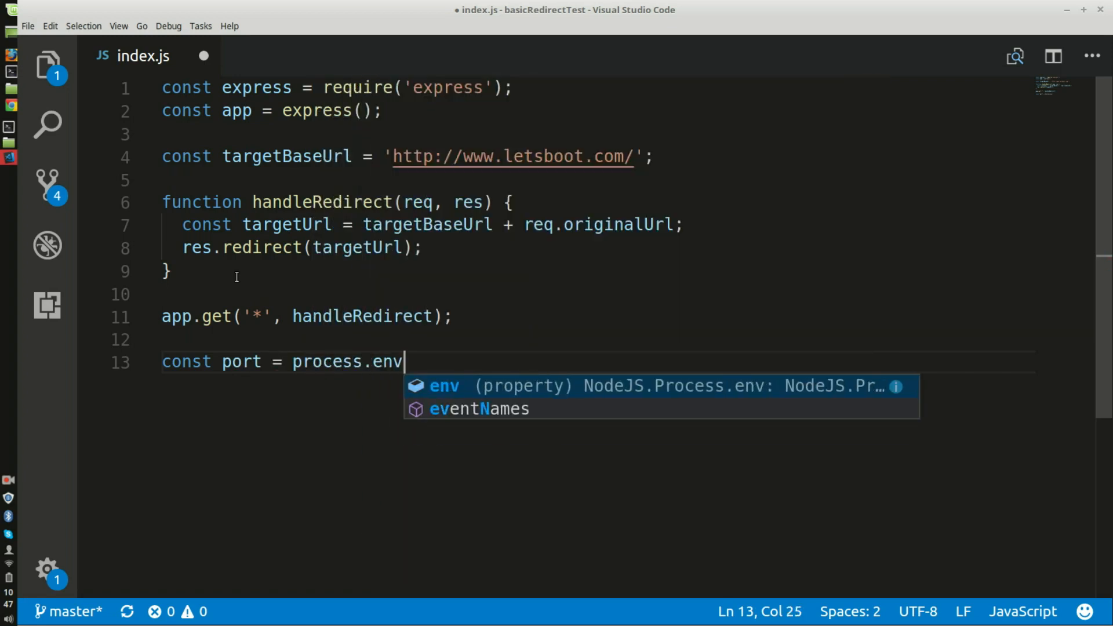
pyautogui.write('.')
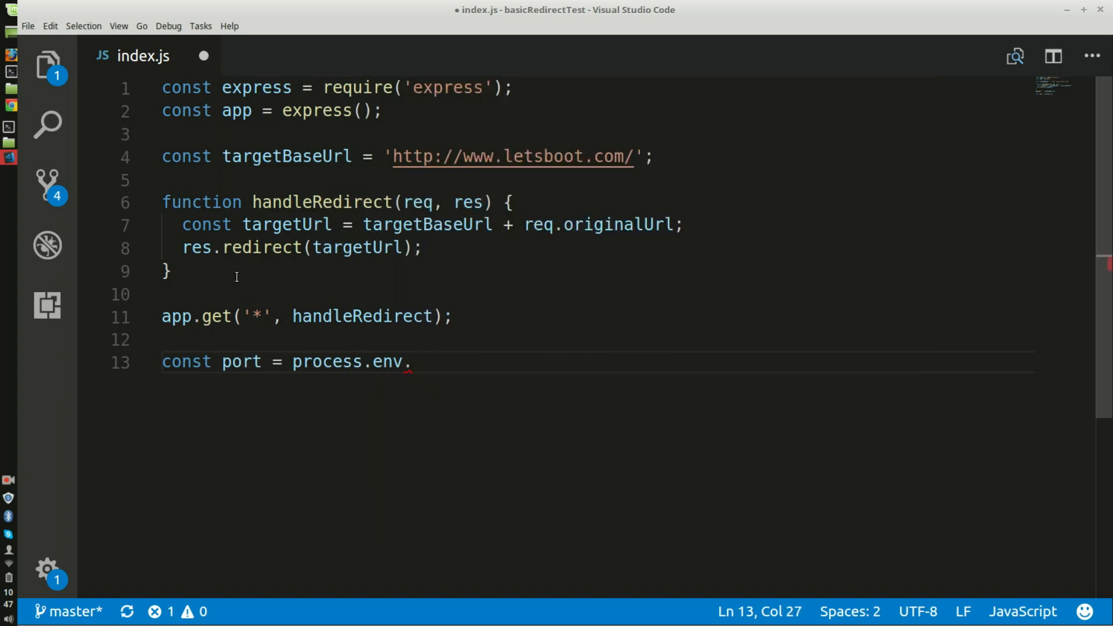
pyautogui.write('port || 3000;')
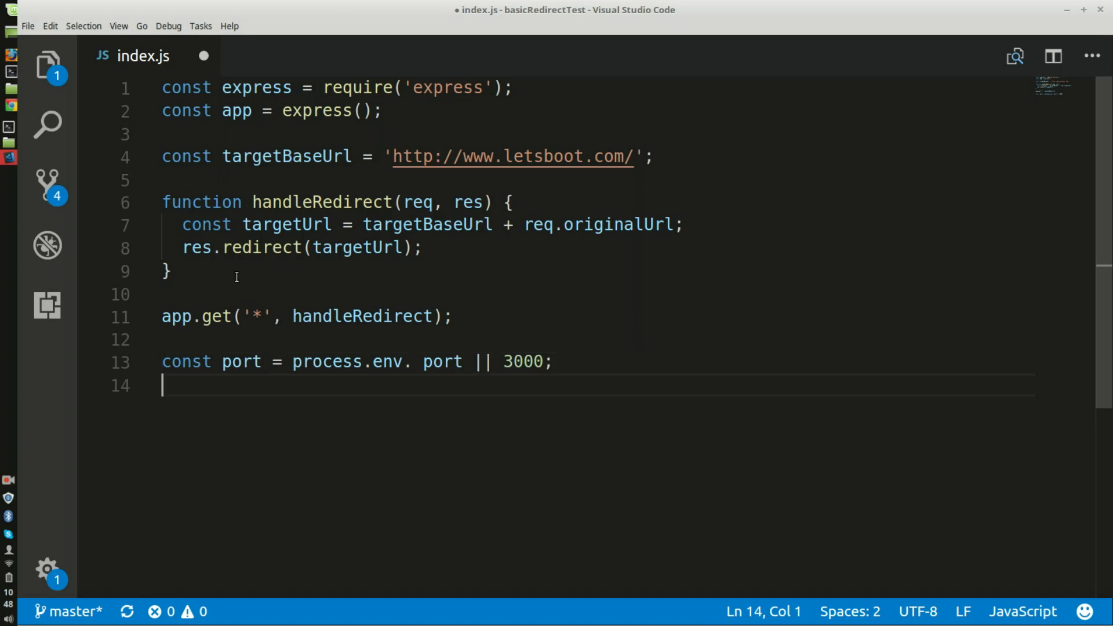
pyautogui.write('app.')
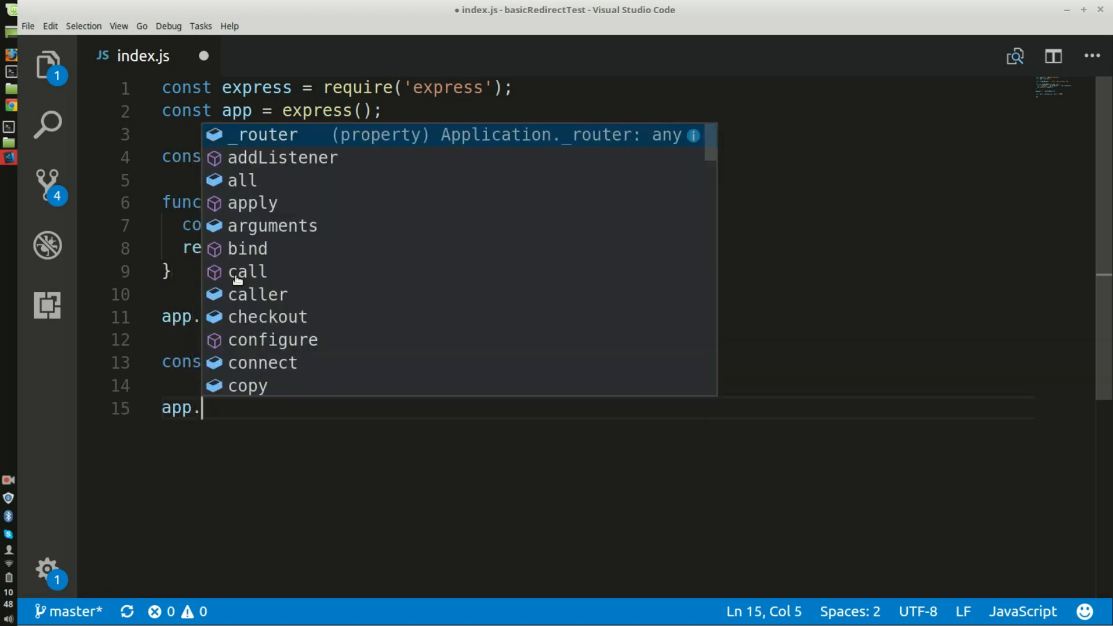
# Step: Finish the app.listen(port); call on line 15 of index.js
pyautogui.write('listen')
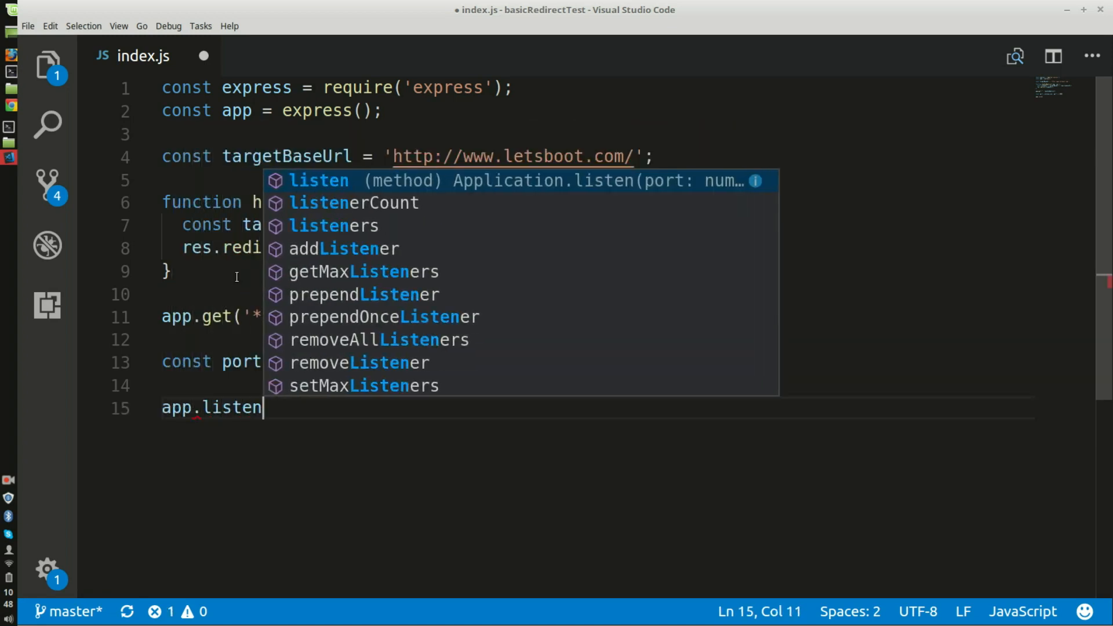
pyautogui.write('(port);')
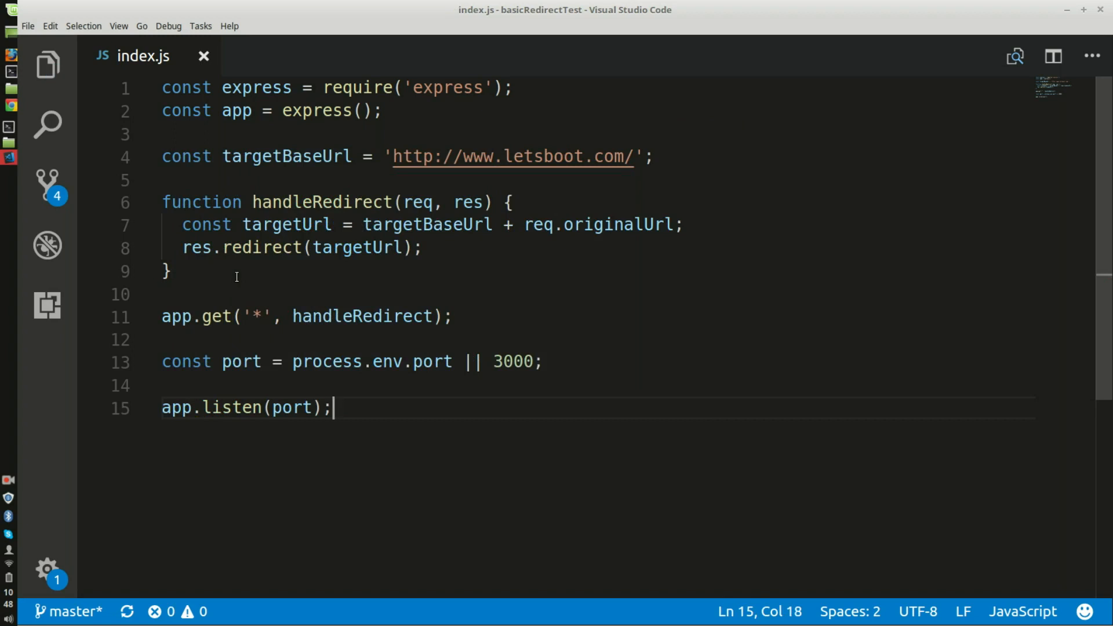